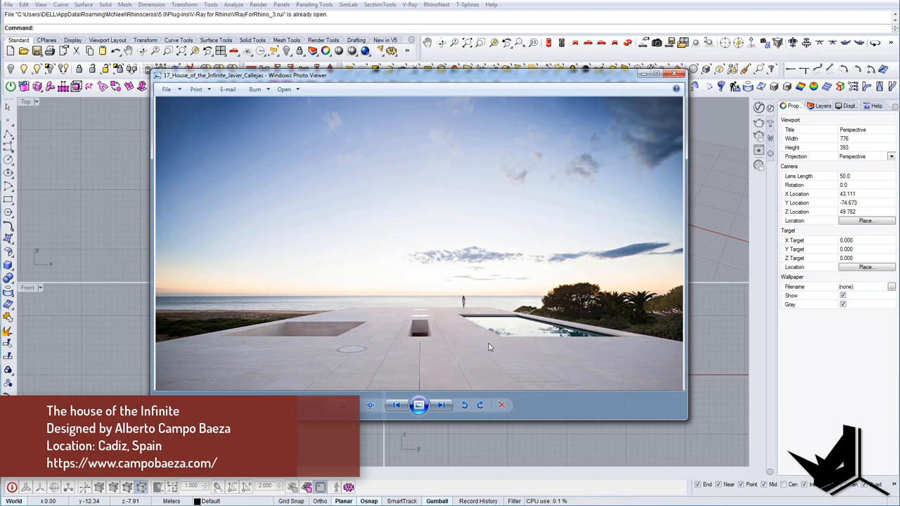
mouse_move(499, 362)
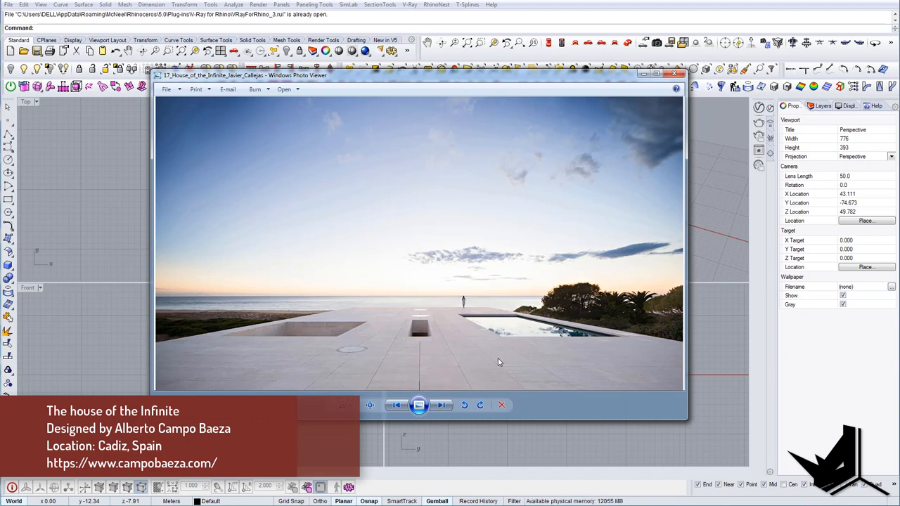
mouse_move(388, 298)
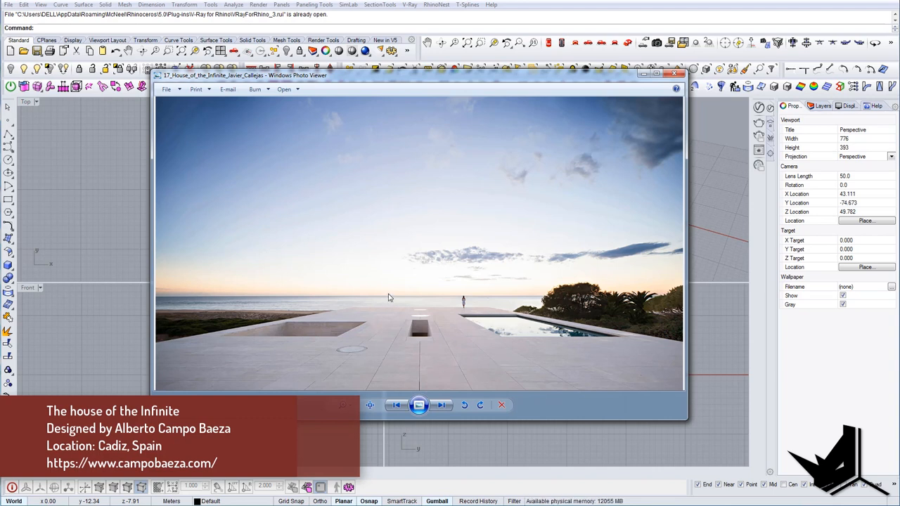
mouse_move(450, 318)
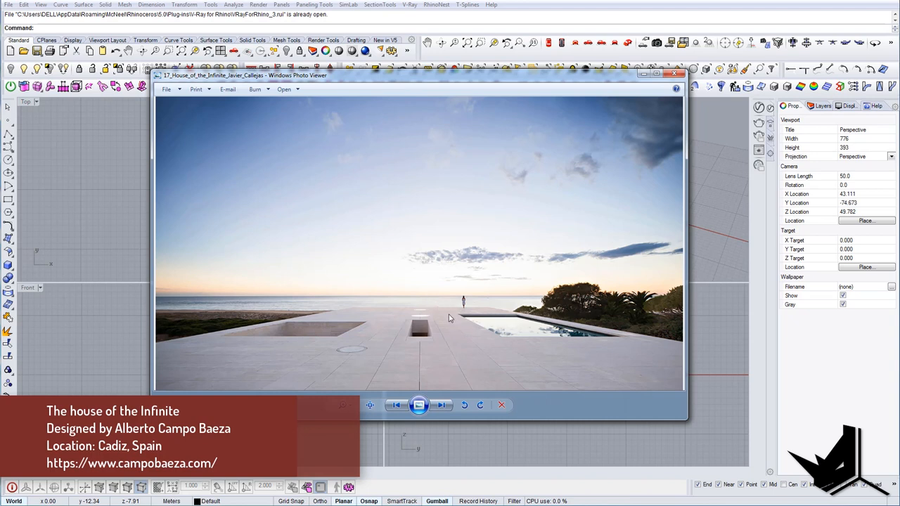
mouse_move(439, 324)
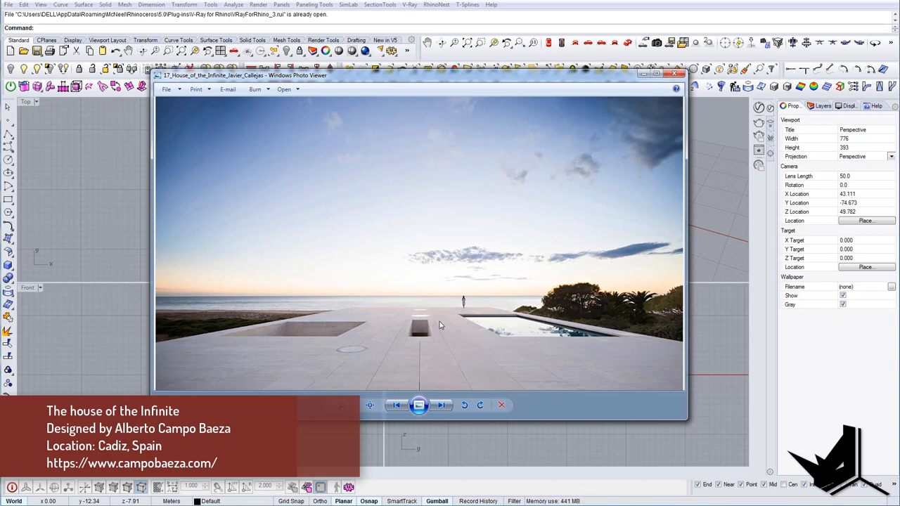
- Step through the first reference photos of the house, pool and terrace
left_click(442, 405)
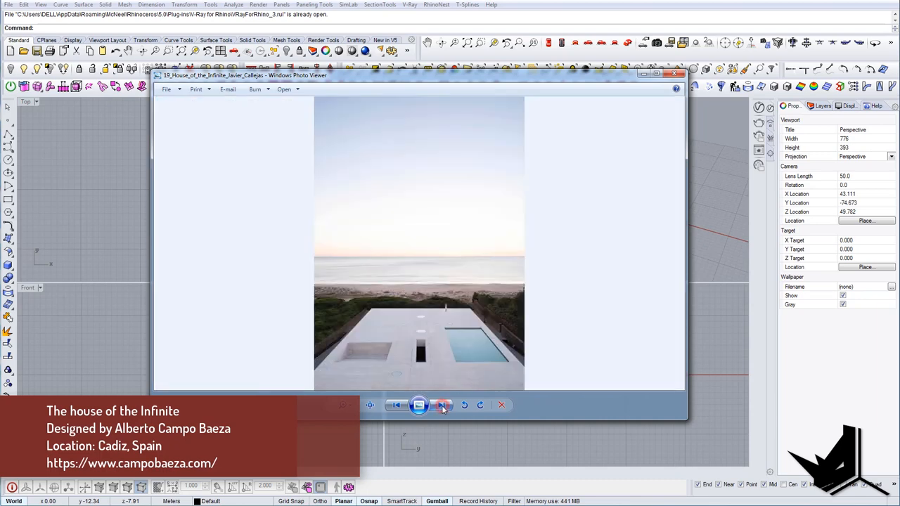
left_click(443, 405)
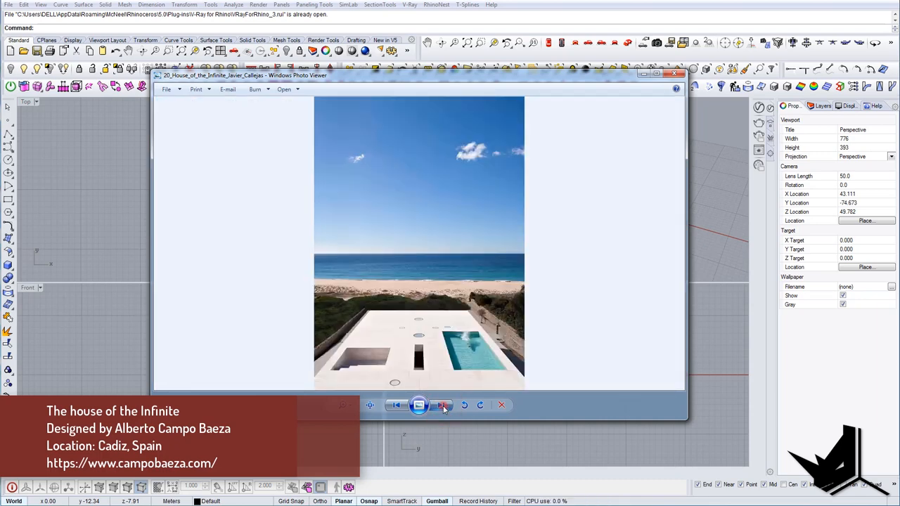
left_click(441, 405)
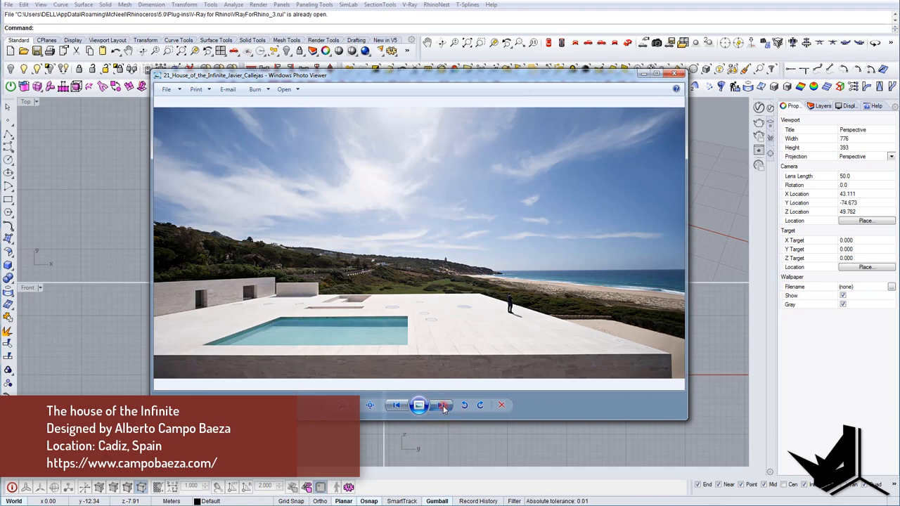
left_click(441, 405)
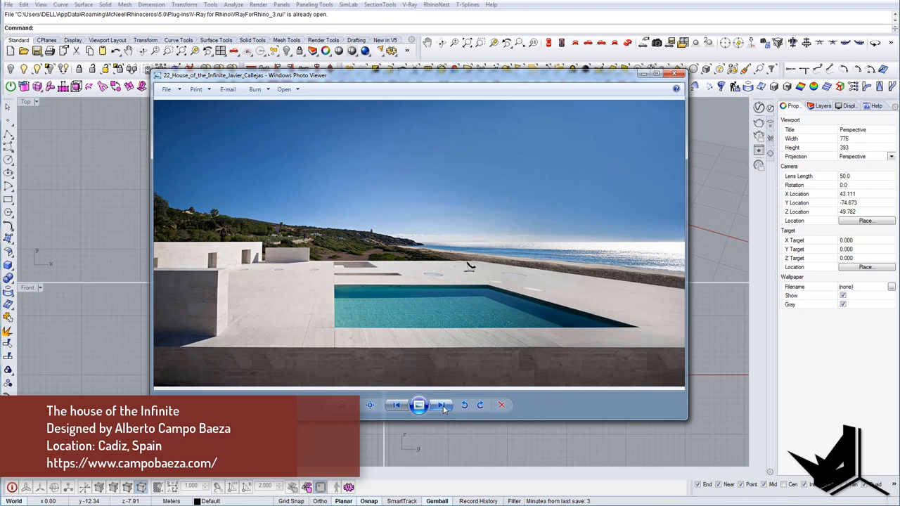
left_click(441, 405)
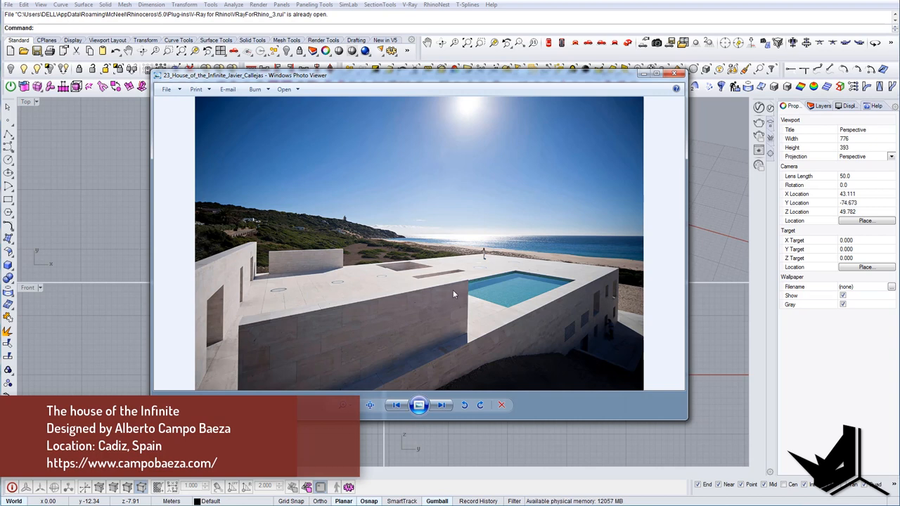
mouse_move(467, 262)
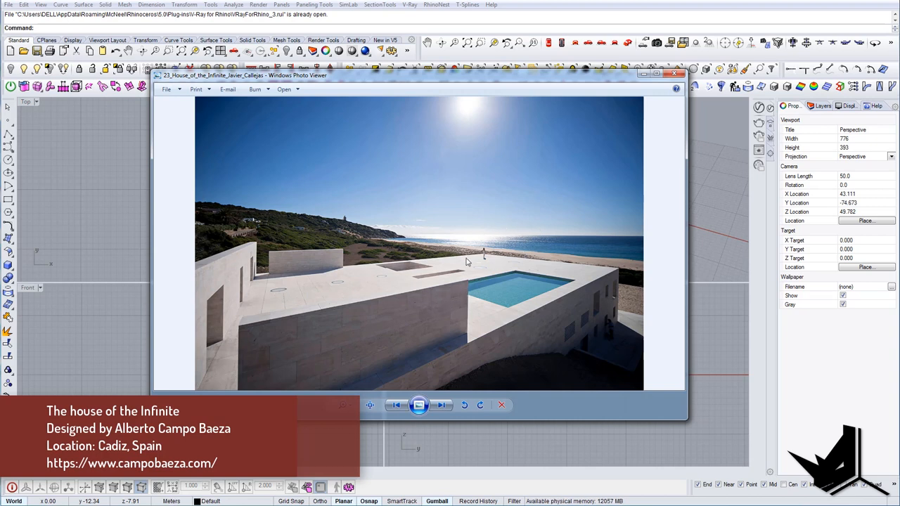
mouse_move(489, 245)
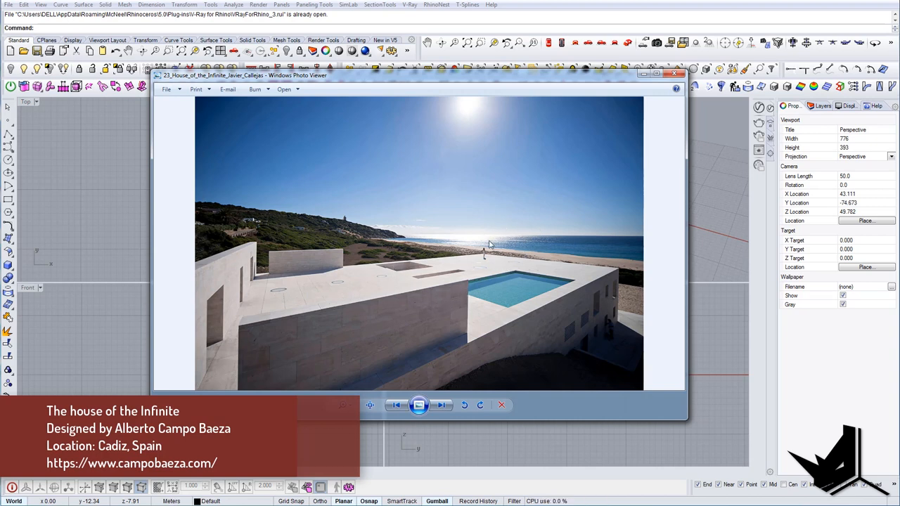
- Continue through the facade and beach views, ending on the shot along the long wall
left_click(442, 405)
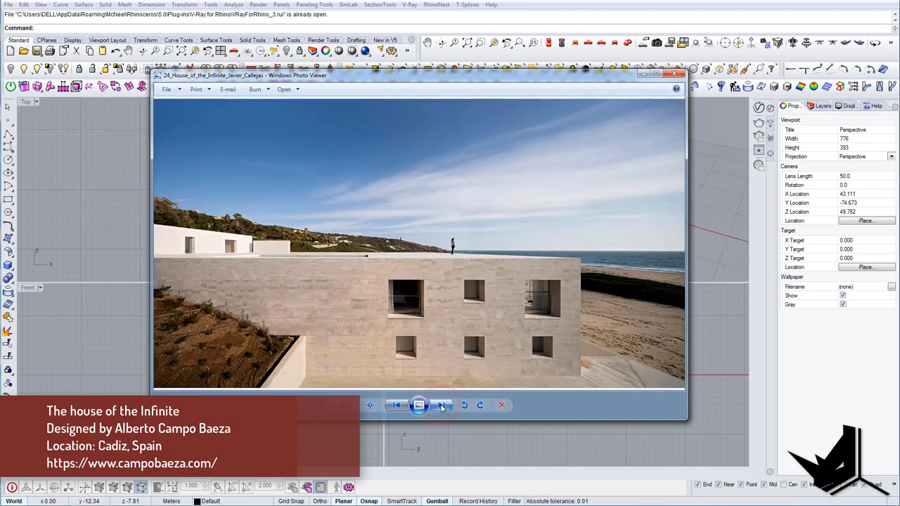
left_click(442, 405)
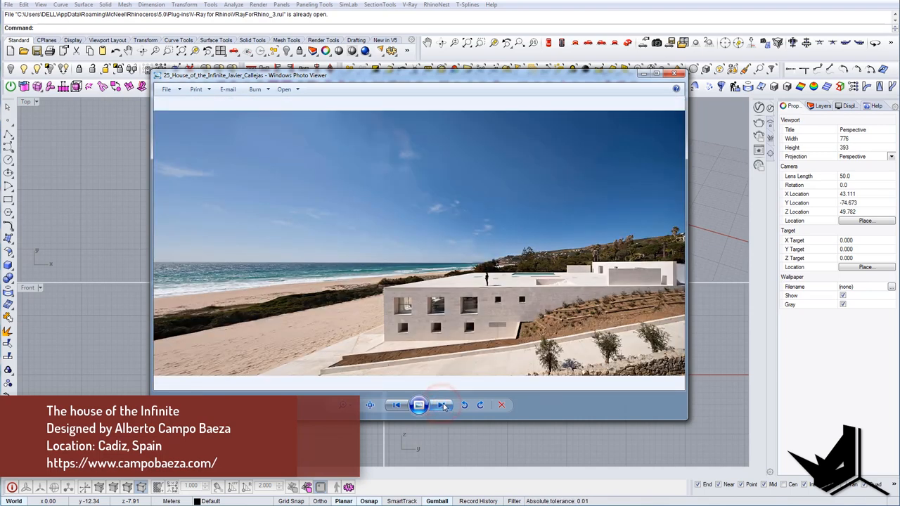
left_click(443, 405)
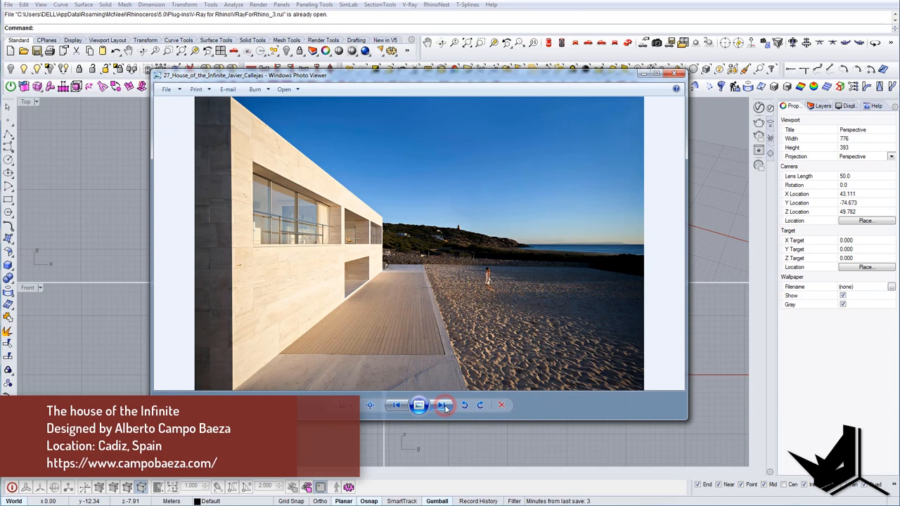
left_click(442, 405)
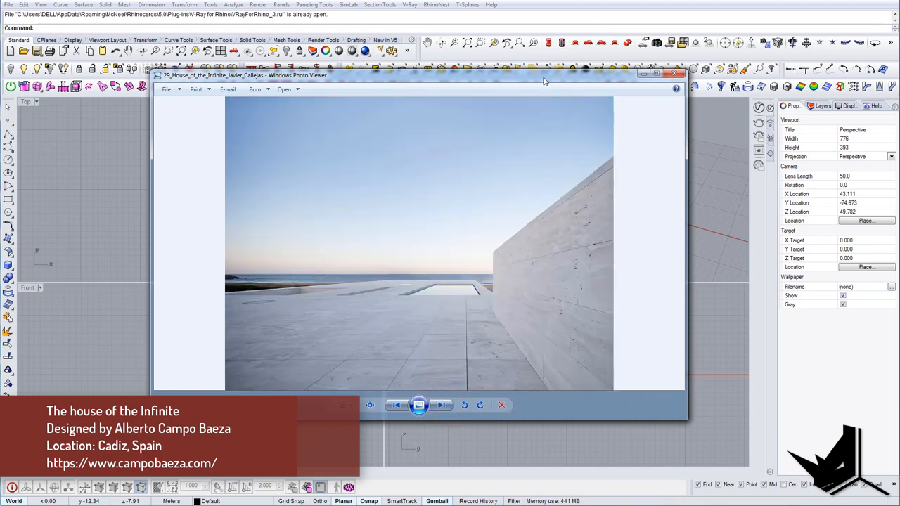
left_click(674, 73)
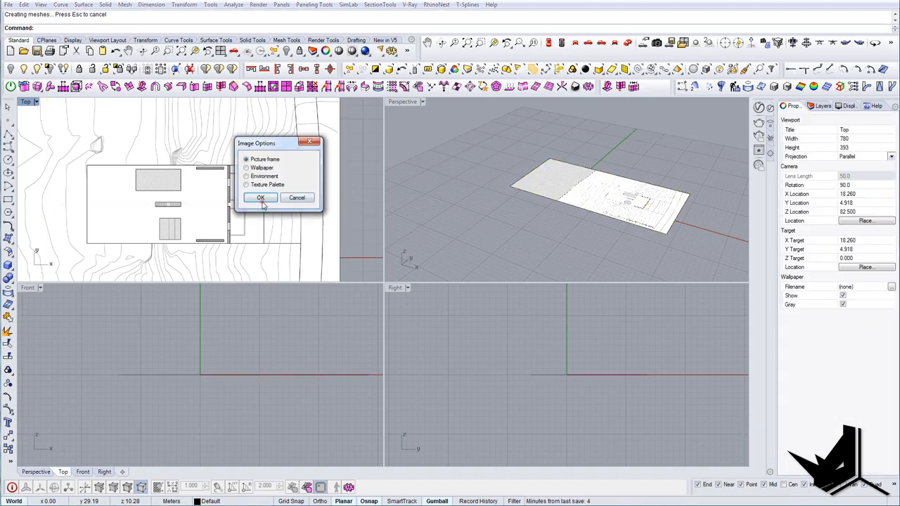
- Insert Southeast_Elevation.jpg as a picture frame and set its first corner below the site plan
left_click(260, 197)
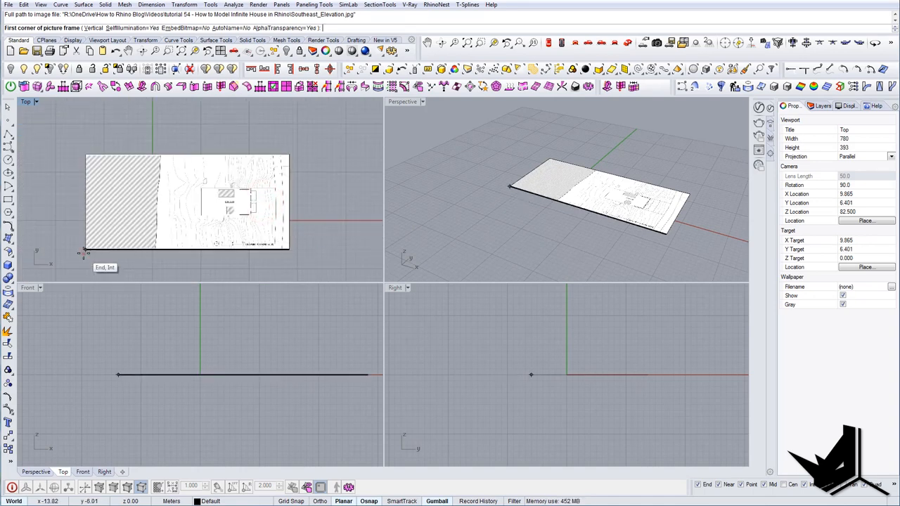
left_click(290, 254)
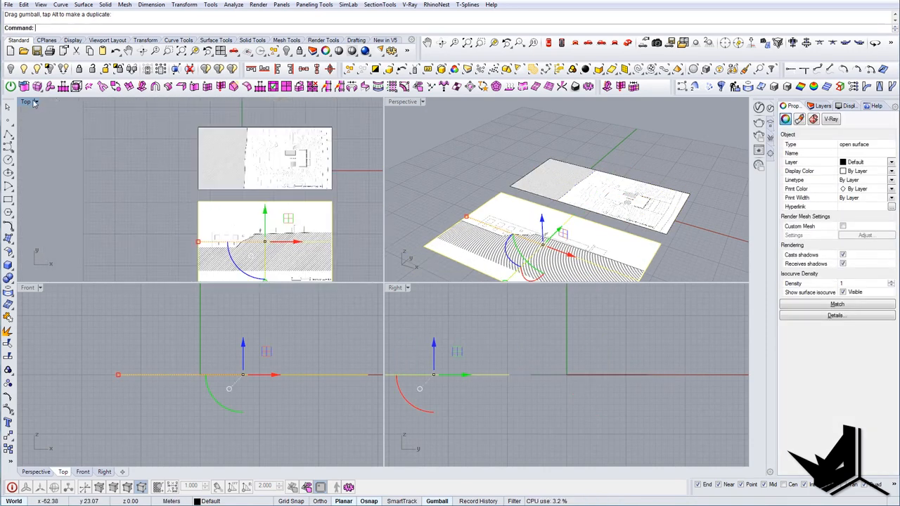
- Maximize the Top view and start a vertical guide line from the plan edge over the elevation
double_click(25, 102)
type("SC")
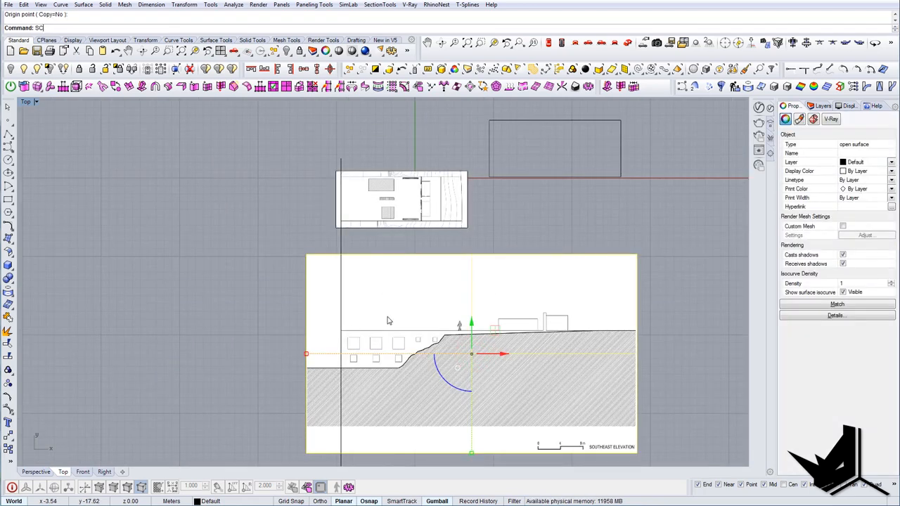
left_click(340, 250)
type("Line")
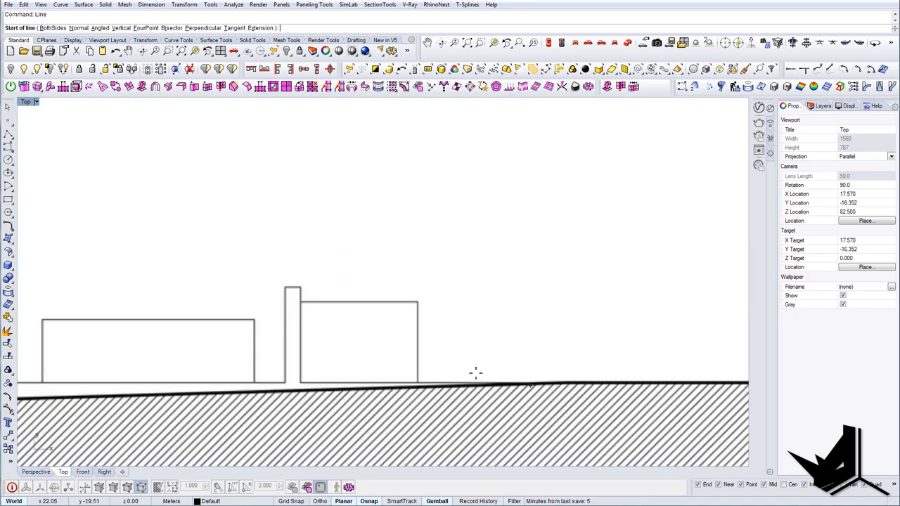
- Draw a reference line on the elevation ground and set the Scale origin at the elevation's edge
left_click(509, 382)
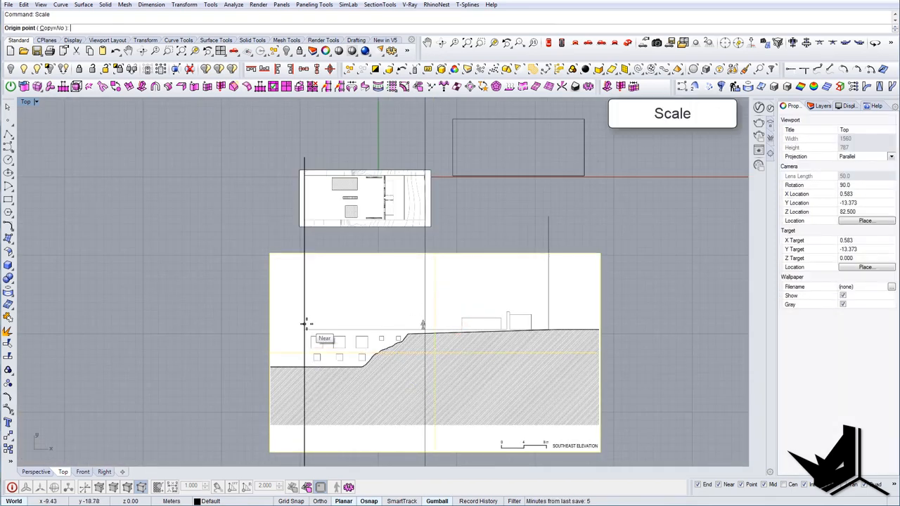
left_click(304, 329)
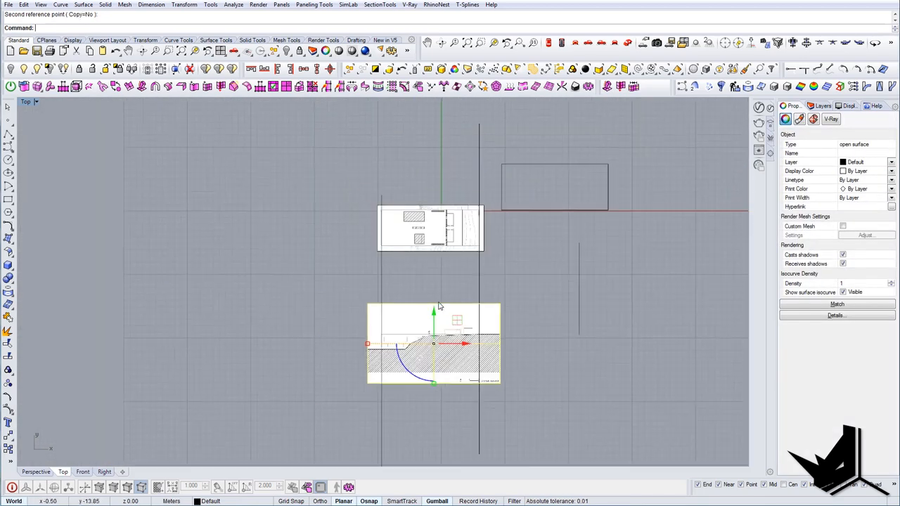
- Move the elevation picture beneath the floor plan and start a rectangle framing it
left_click_drag(433, 343, 461, 310)
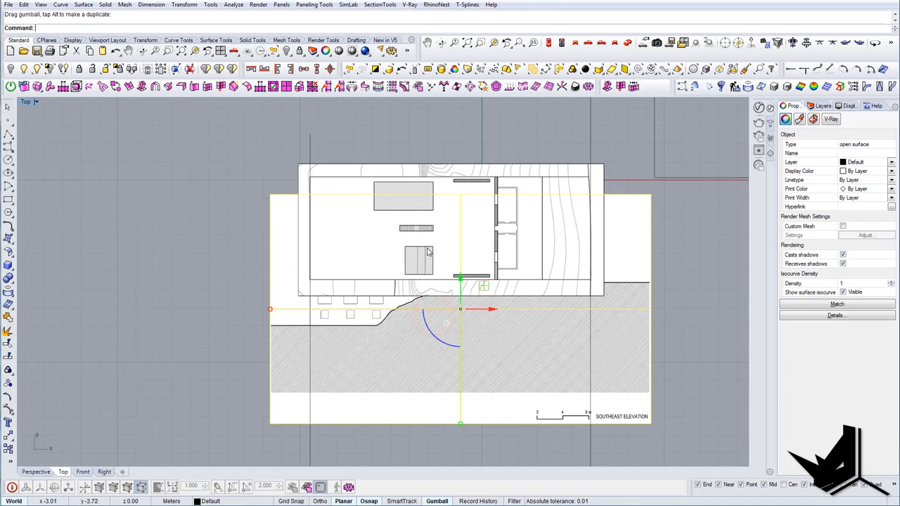
scroll("down", 3)
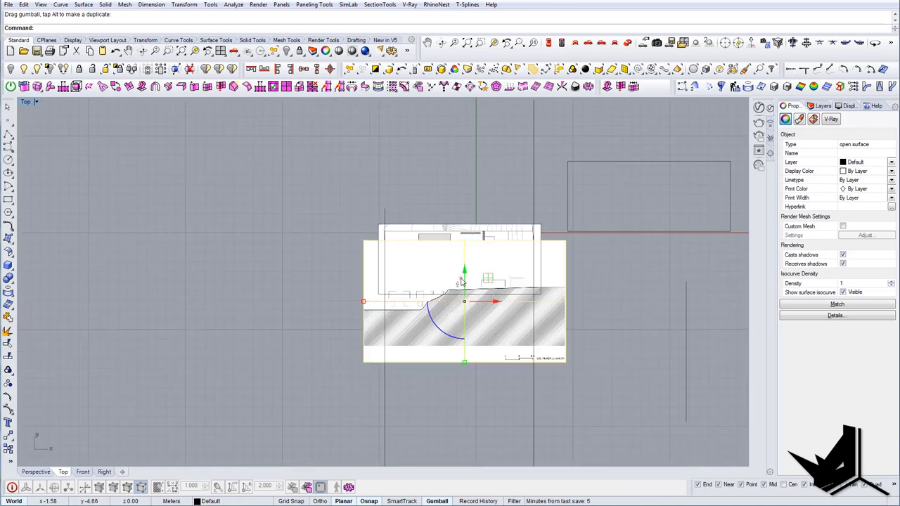
left_click_drag(464, 291, 463, 358)
type("Rectangle")
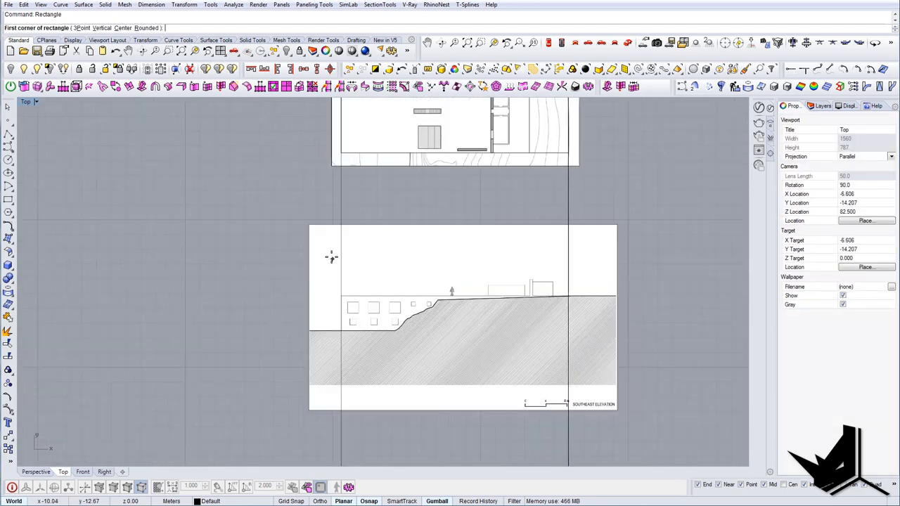
left_click(331, 166)
type("SC1")
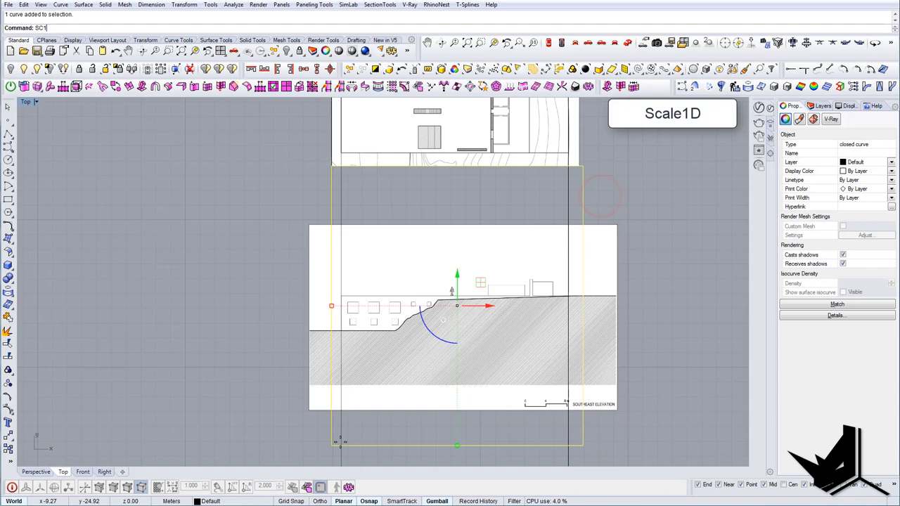
- Stand the elevation upright behind the plan with Rotate3D and orbit to face it
left_click(582, 444)
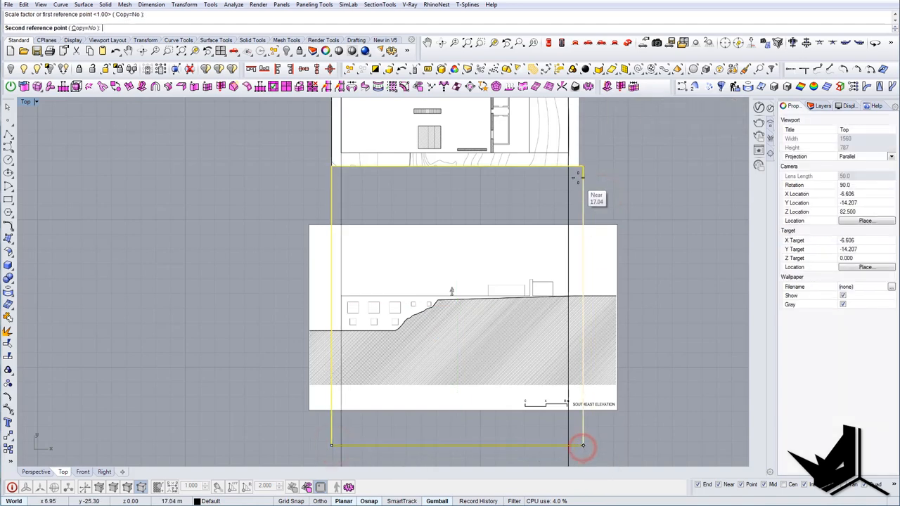
left_click(582, 446)
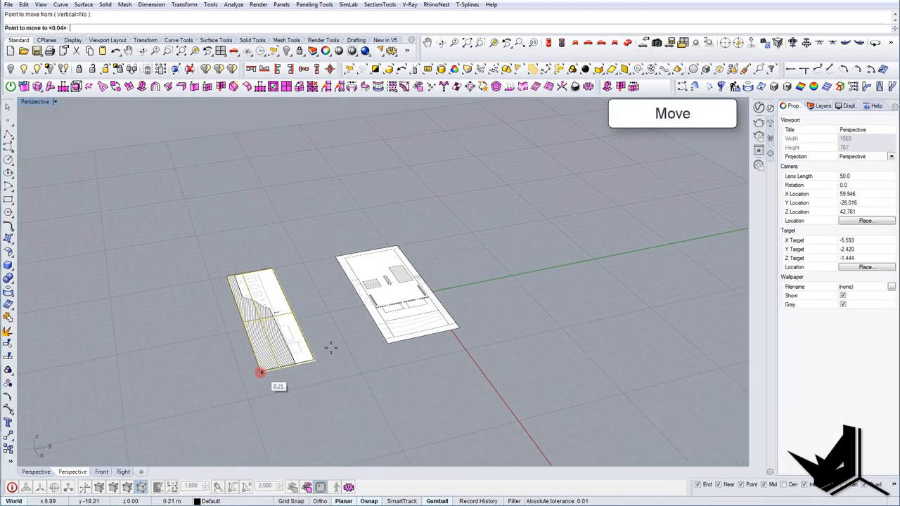
left_click(467, 321)
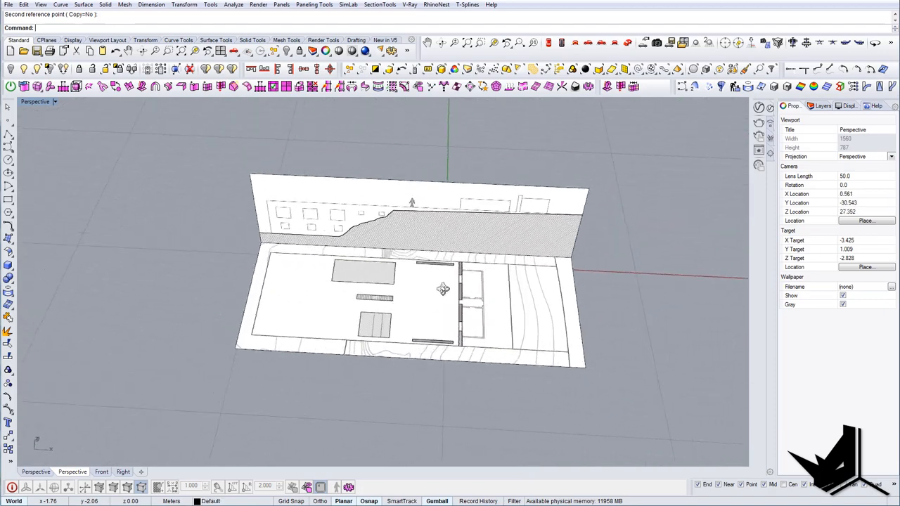
left_click_drag(442, 289, 420, 273)
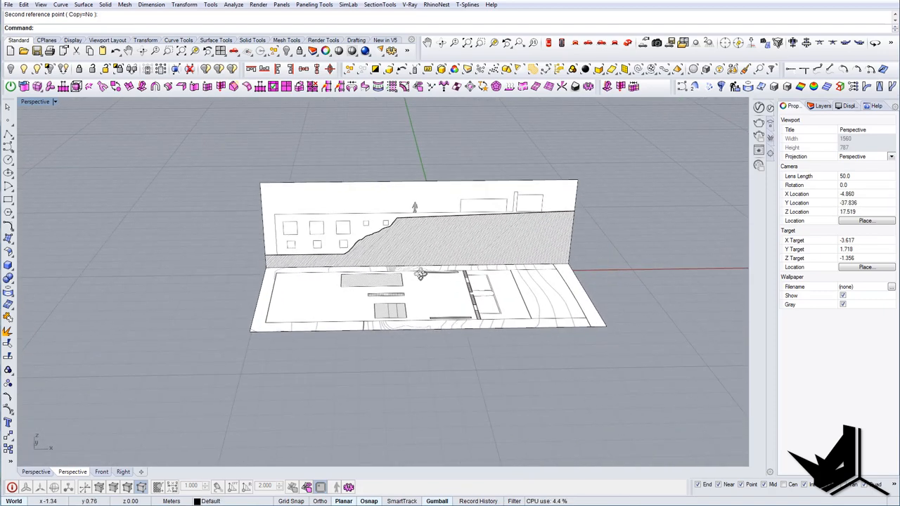
left_click_drag(422, 274, 452, 278)
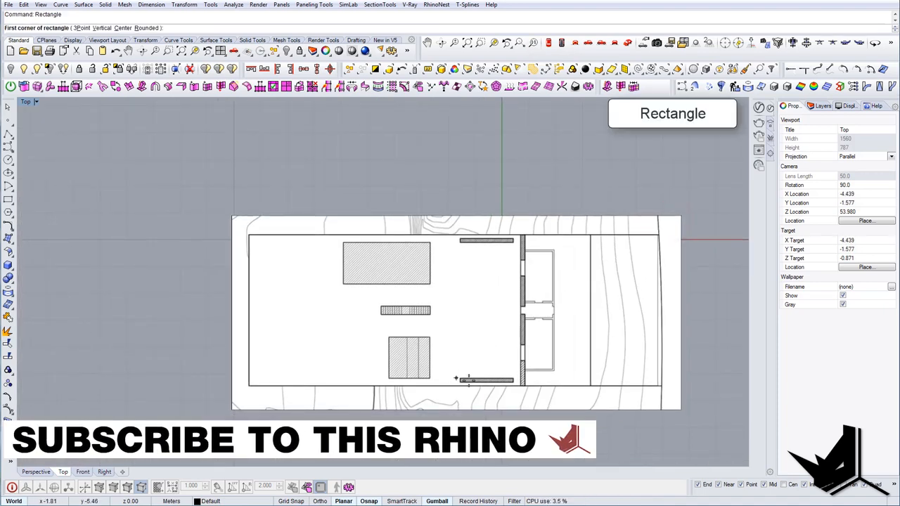
- Trace rectangles over the plan's hatched walls and blocks, copying outlines where they repeat
left_click(456, 378)
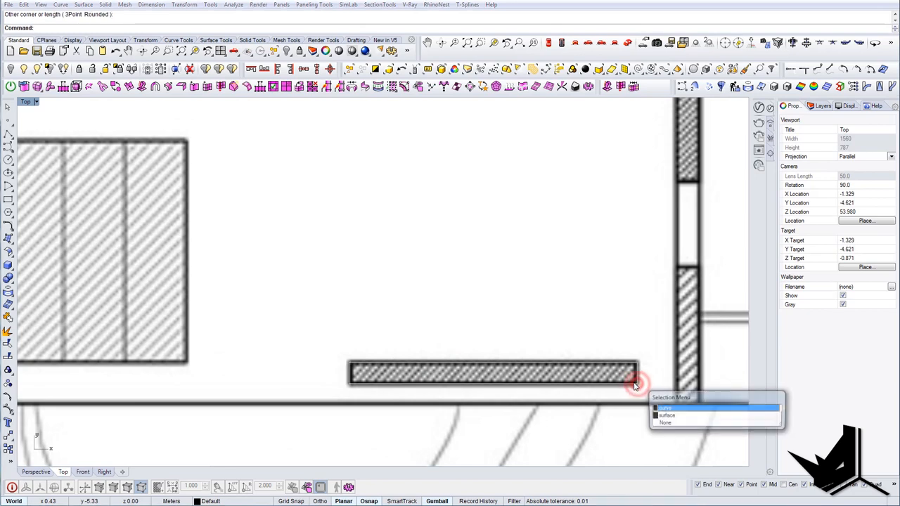
left_click(665, 408)
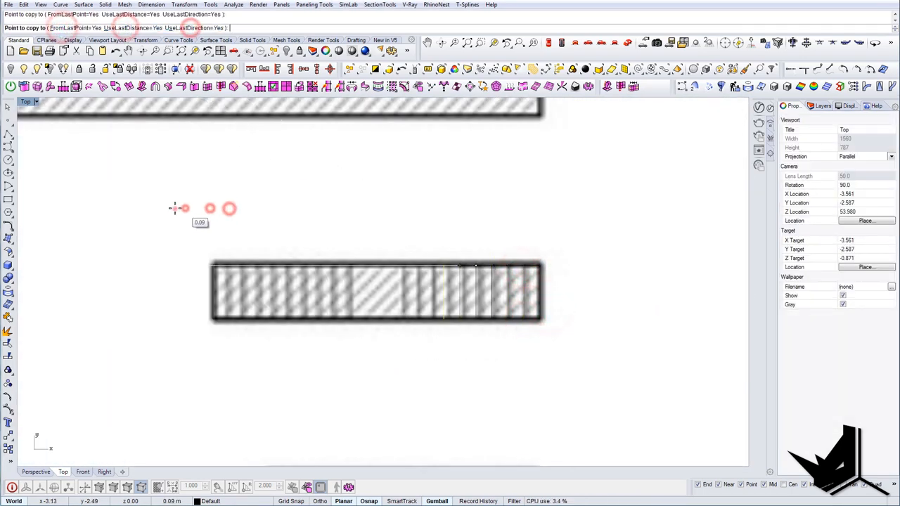
left_click(377, 291)
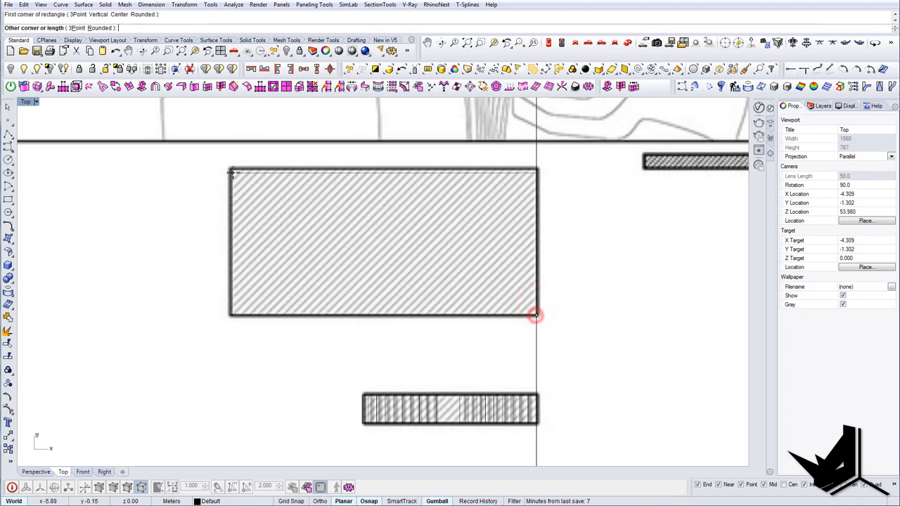
left_click(534, 314)
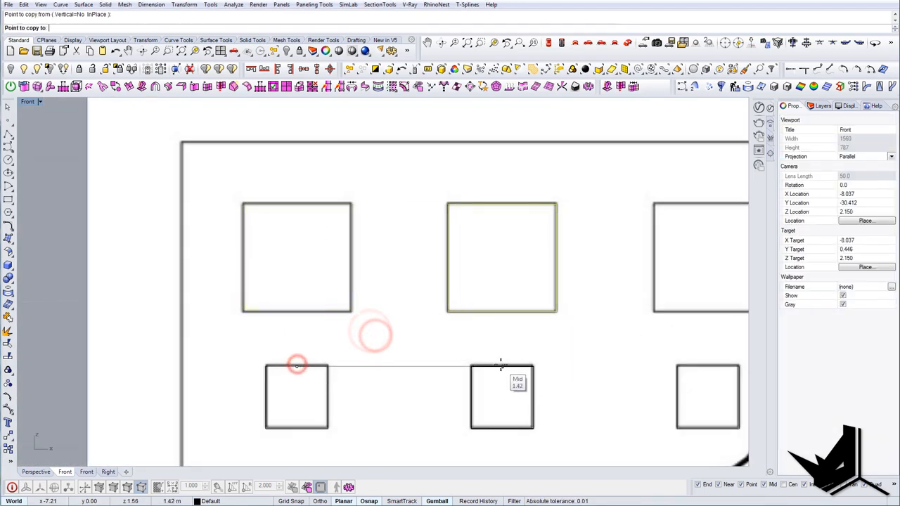
- Copy window squares across the elevation and shift them onto the upright drawing
left_click(346, 272)
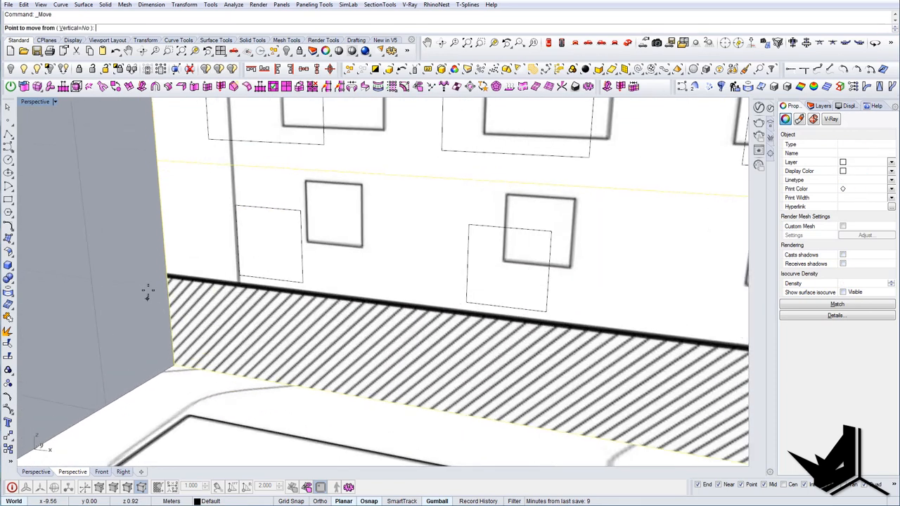
mouse_move(166, 282)
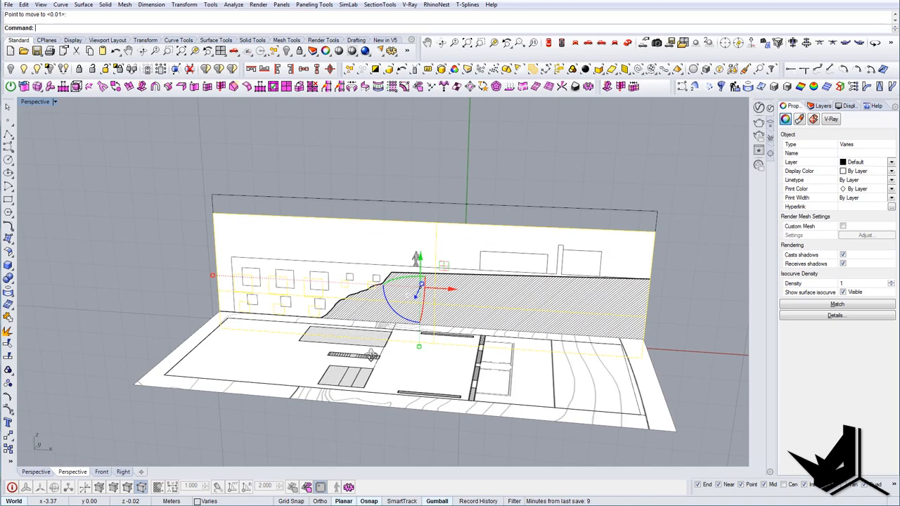
left_click_drag(422, 281, 296, 232)
type("ExtrudeCrv")
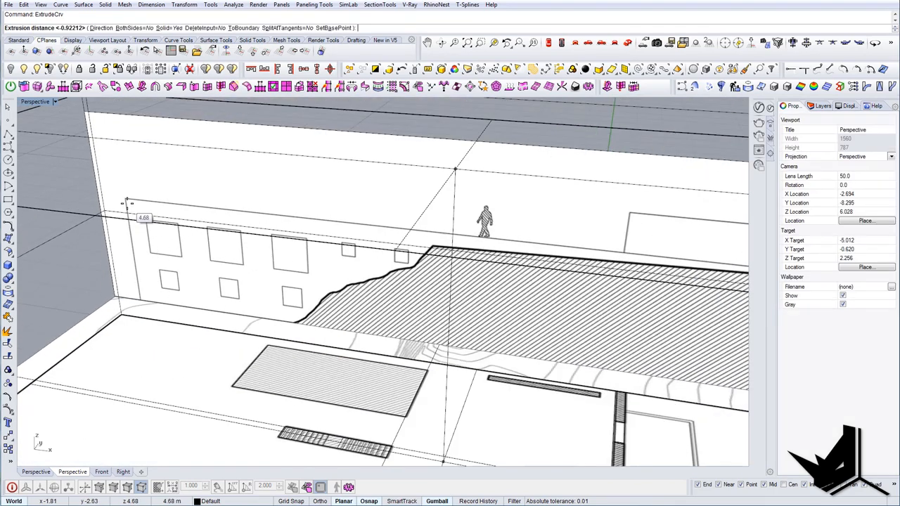
- Extrude the plan outline to the house height, flatten curves with SetPt, and undo the stray move
left_click(562, 42)
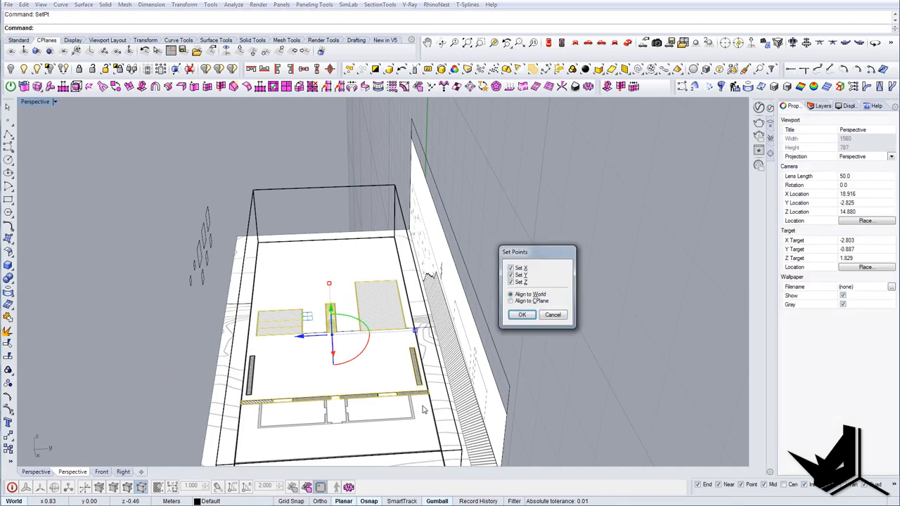
mouse_move(250, 51)
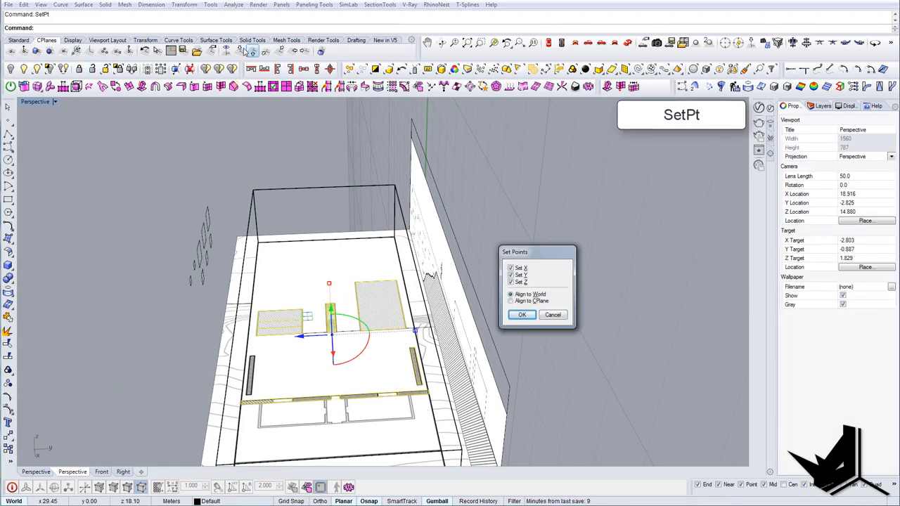
left_click(521, 315)
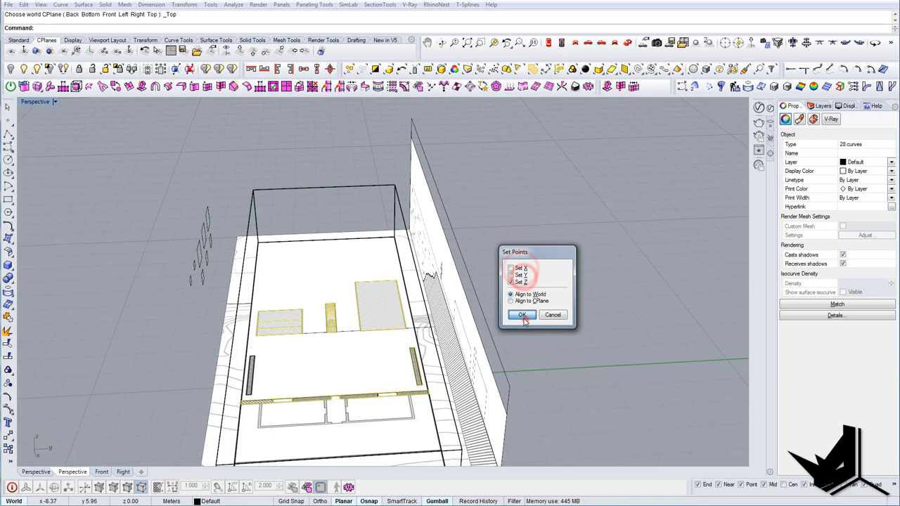
left_click(522, 315)
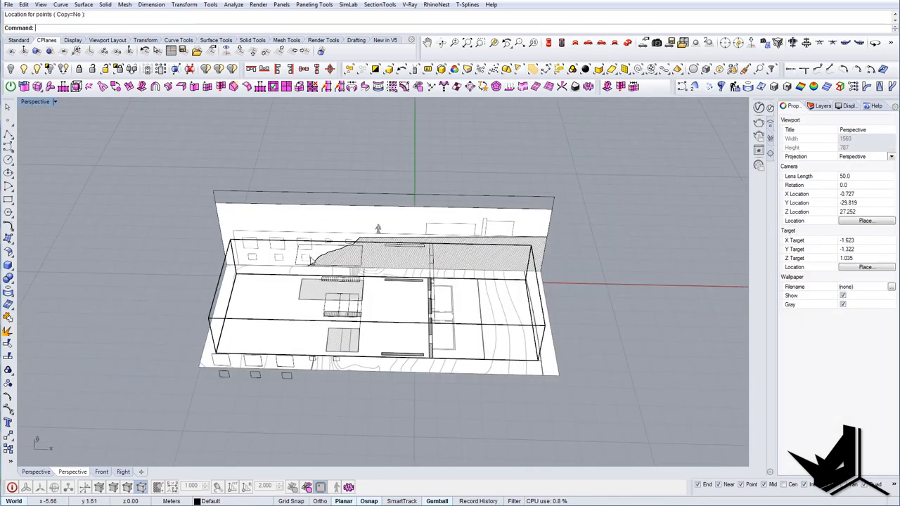
mouse_move(421, 242)
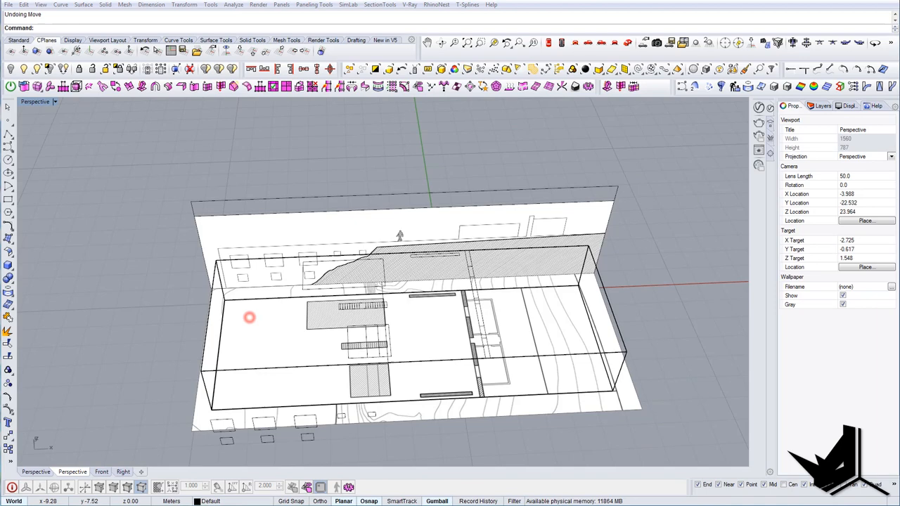
left_click(249, 317)
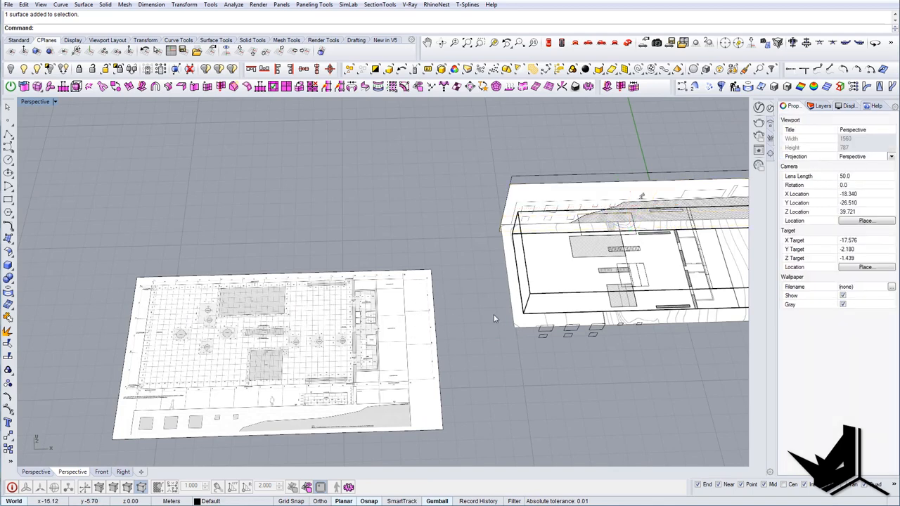
mouse_move(630, 273)
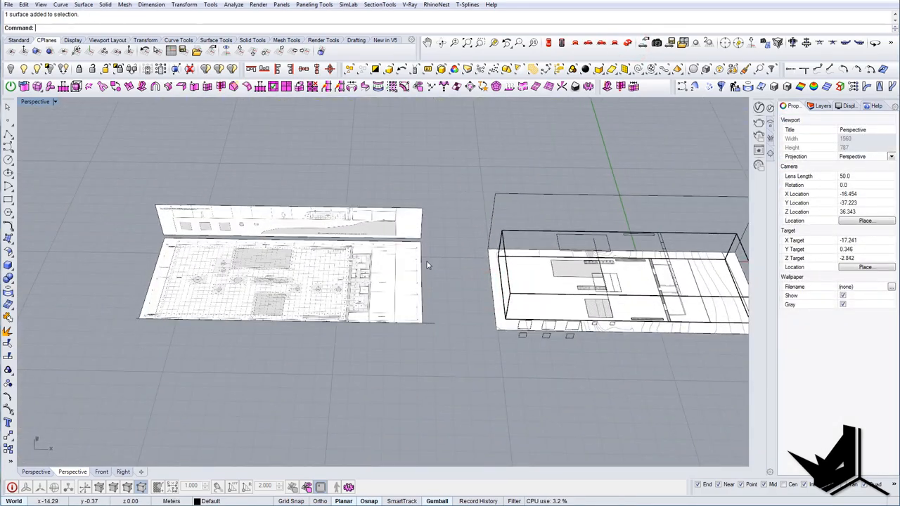
- Pan the Perspective view to bring the second floor-plan drawing into view
left_click_drag(425, 264, 419, 304)
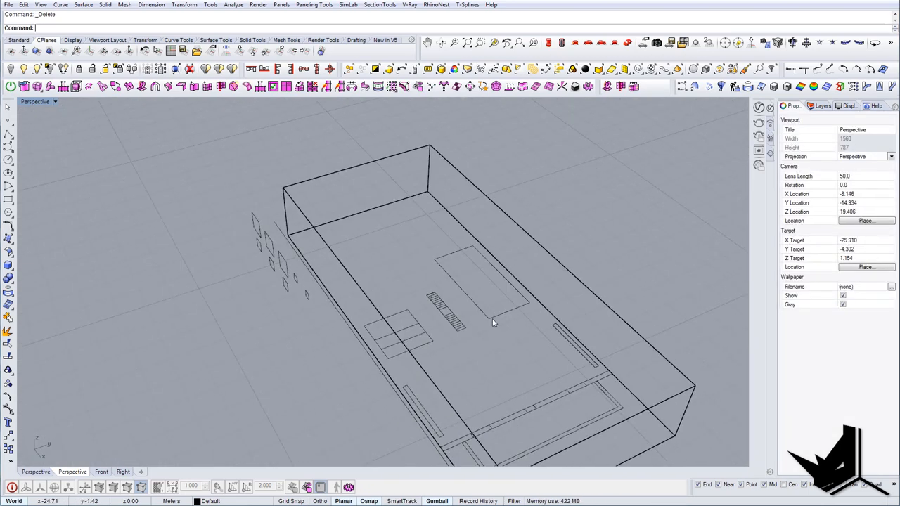
- Align the selected traced curves onto one level with SetPt inside the house volume
left_click_drag(492, 323, 352, 362)
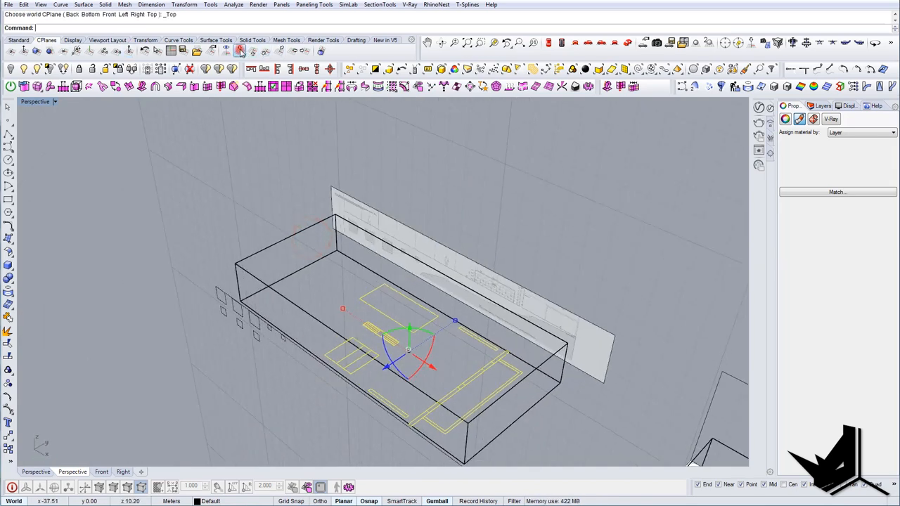
left_click(239, 50)
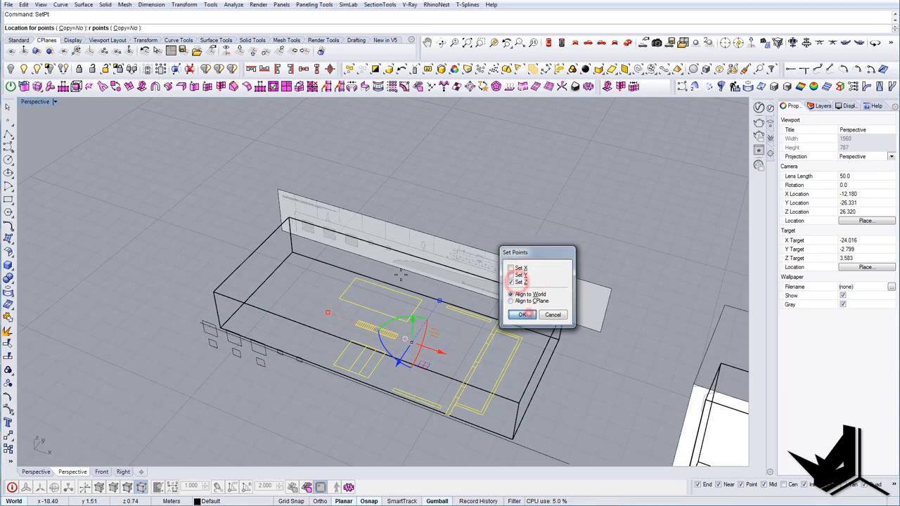
left_click(523, 315)
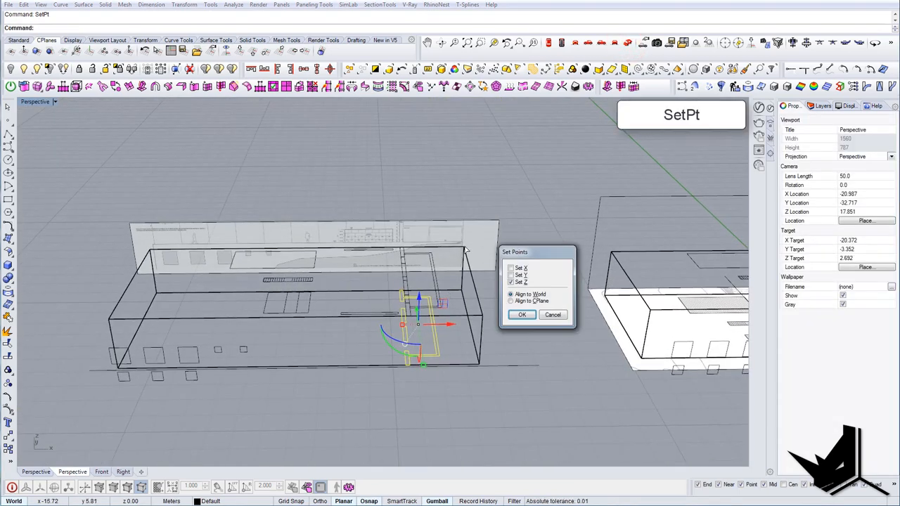
left_click(521, 315)
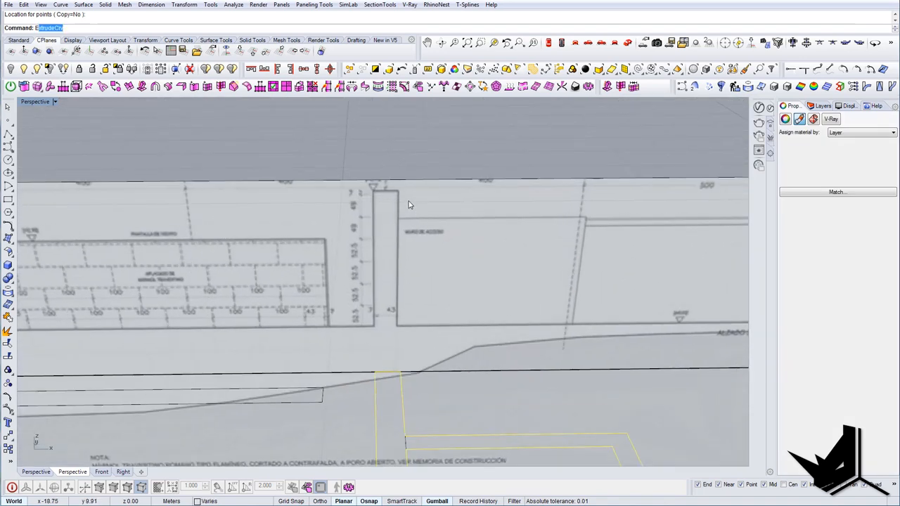
- Extrude the traced wall curves into solid walls and draw a line along the wall top
left_click(575, 42)
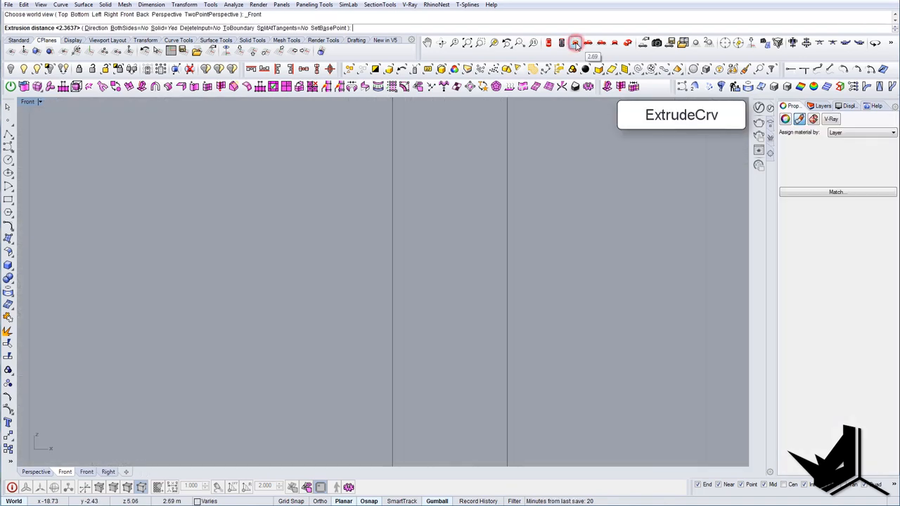
left_click(575, 43)
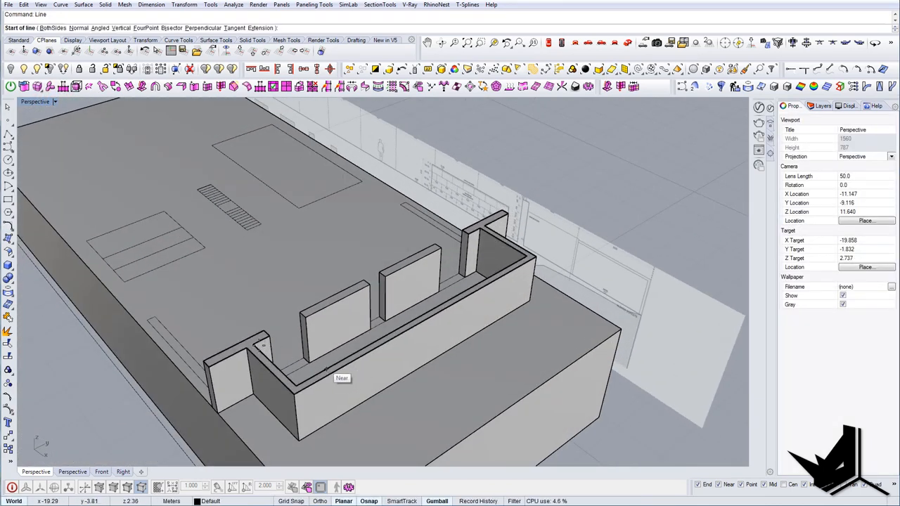
left_click(250, 349)
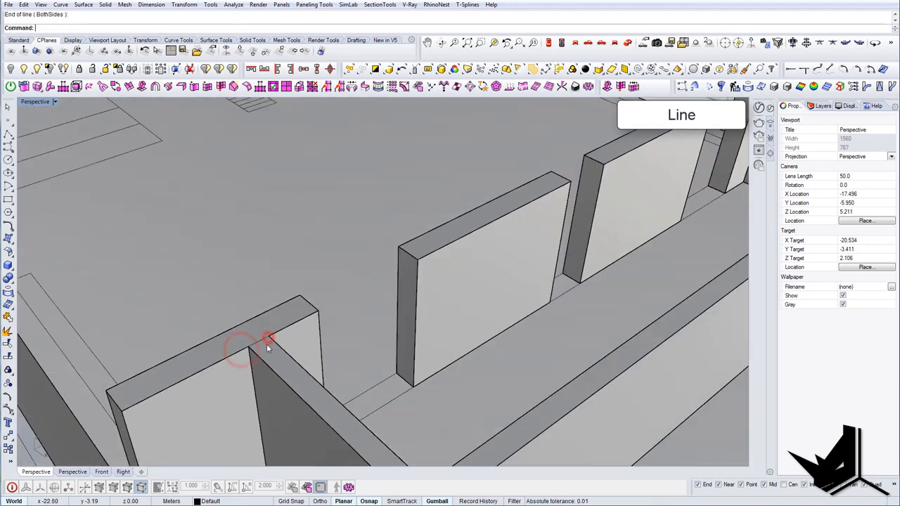
left_click_drag(267, 348, 405, 270)
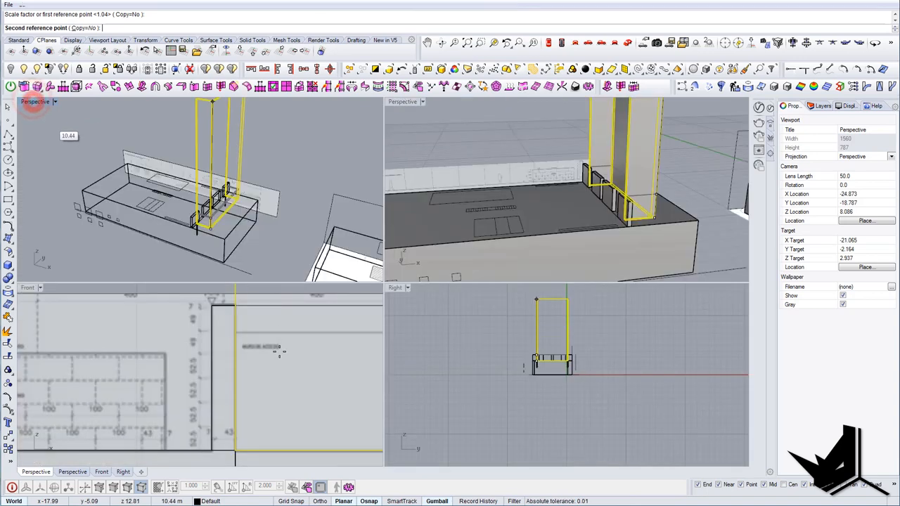
- Subtract the void boxes and narrow stair strip from the roof slab with BooleanDifference
left_click(252, 339)
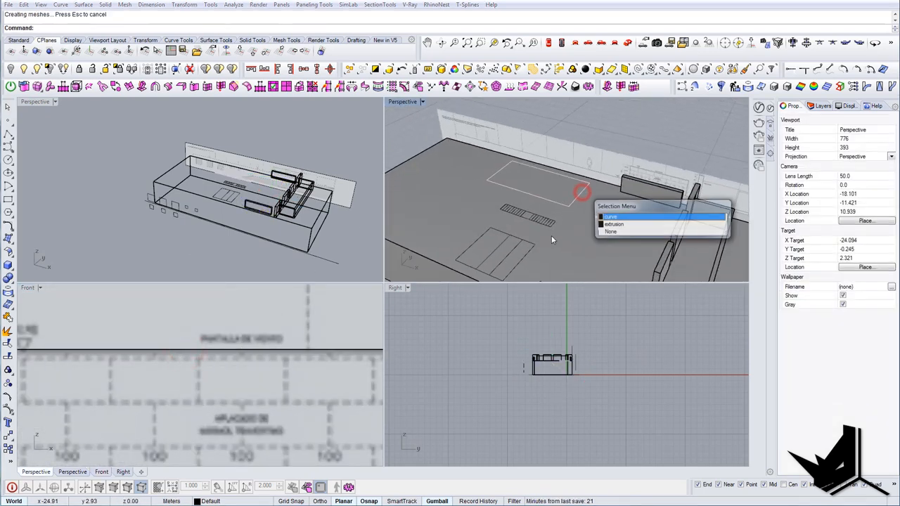
left_click(611, 216)
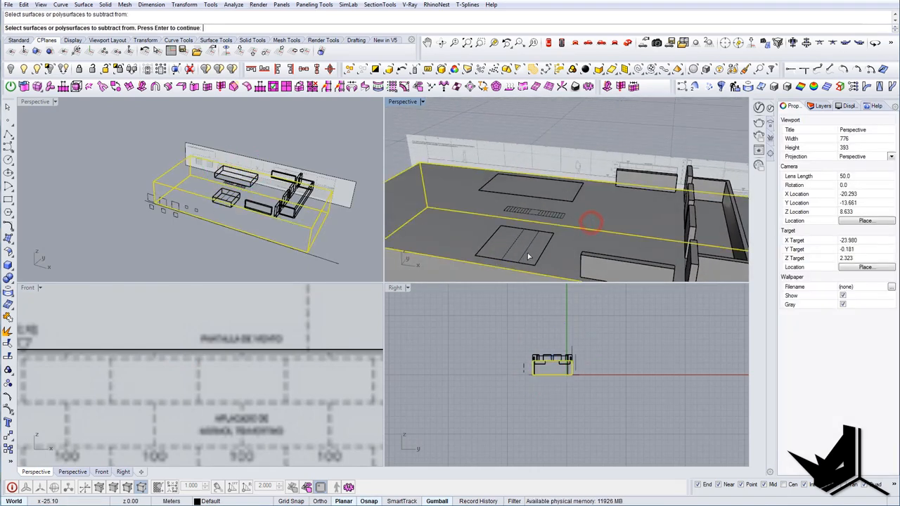
left_click(556, 195)
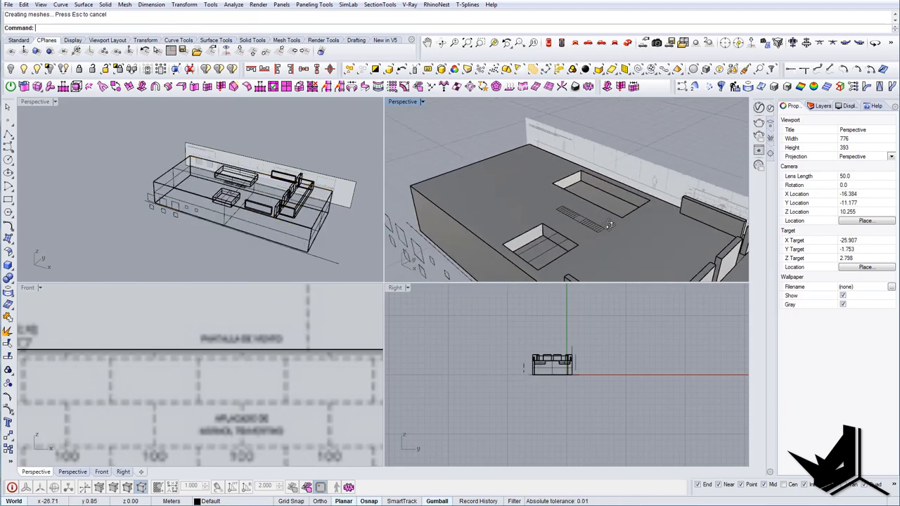
left_click(583, 204)
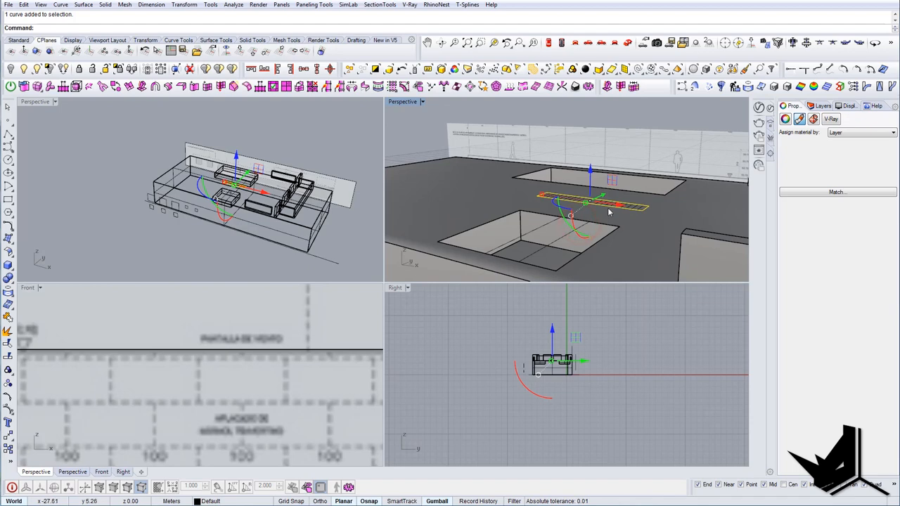
left_click_drag(598, 204, 605, 225)
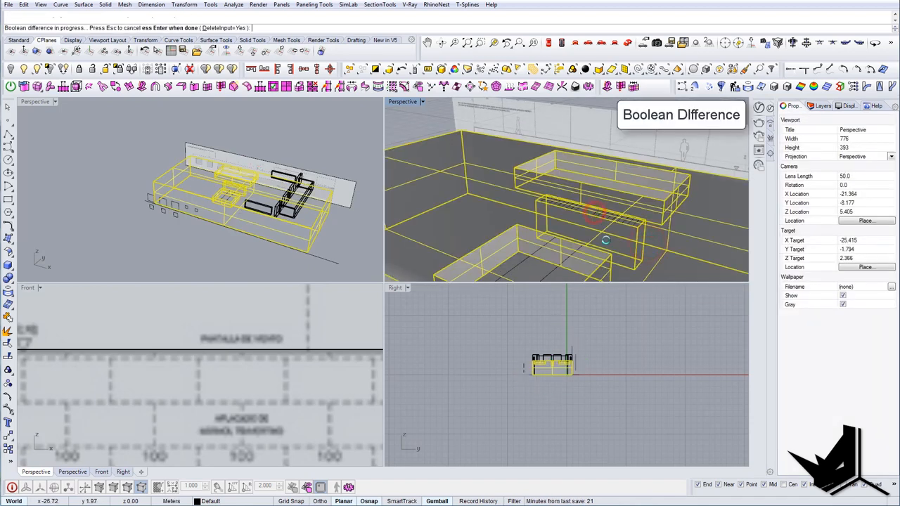
key("Return")
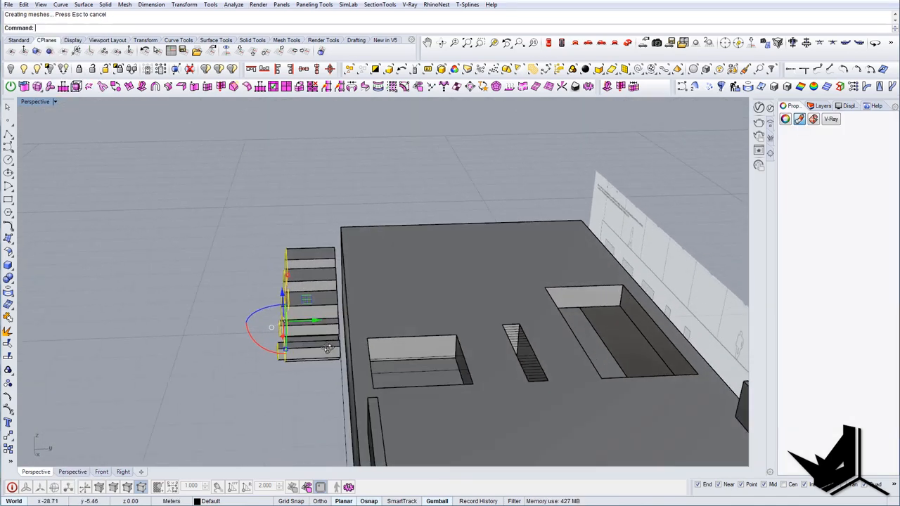
- Hide the stepped stair pieces and bring up the House of the Infinite facade photo
left_click(309, 310)
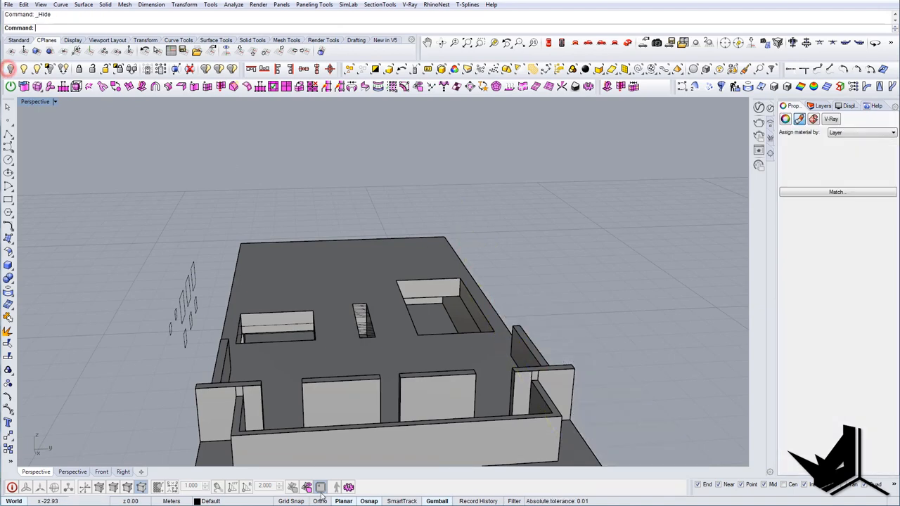
left_click(786, 106)
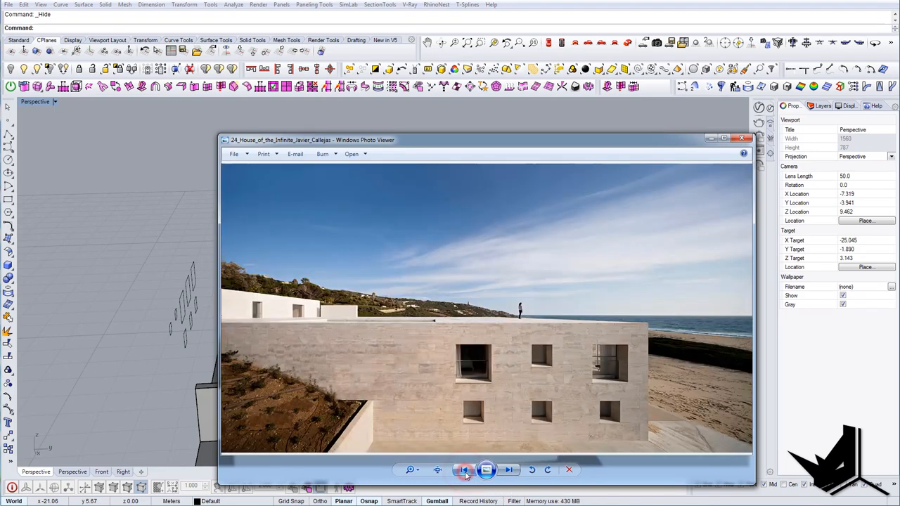
- View the rooftop terrace reference photo, then close Photo Viewer
left_click(463, 470)
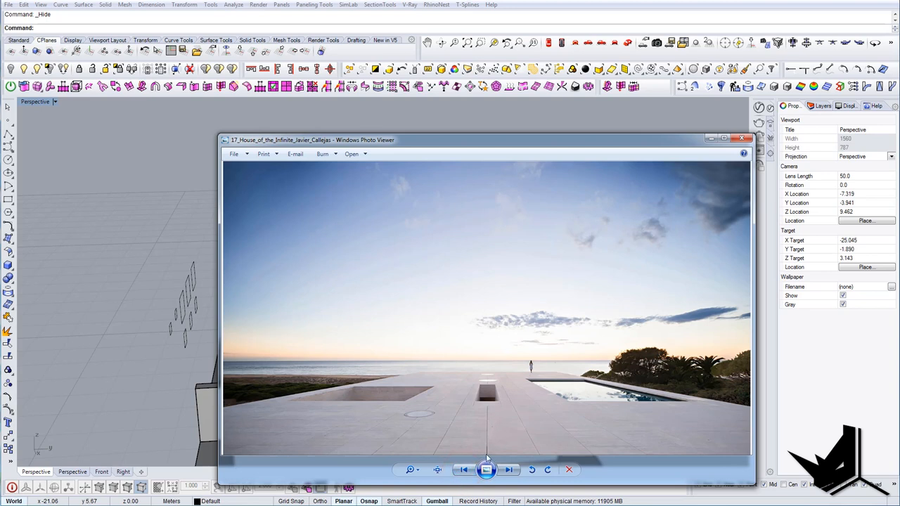
mouse_move(489, 365)
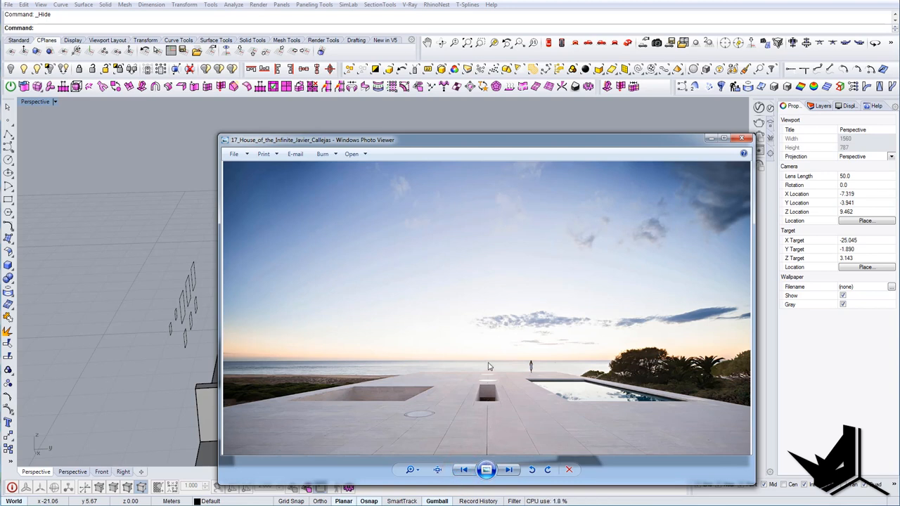
mouse_move(559, 286)
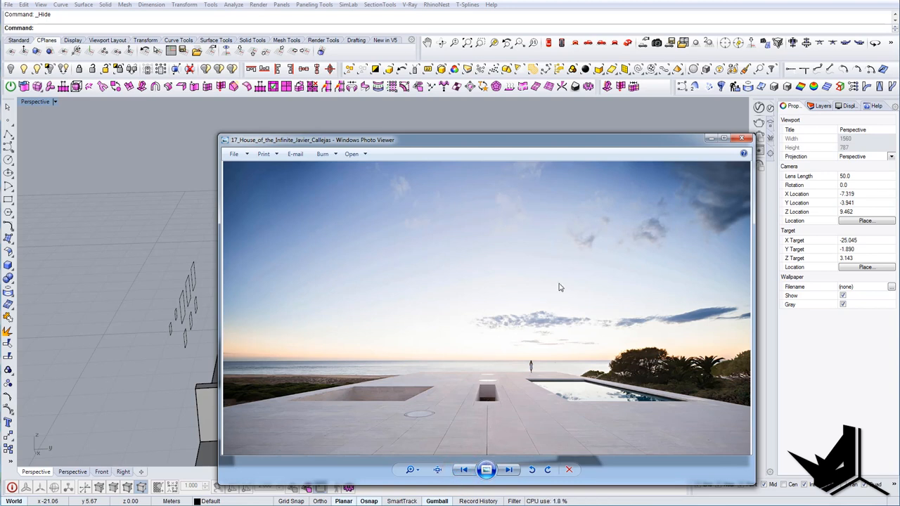
left_click(743, 138)
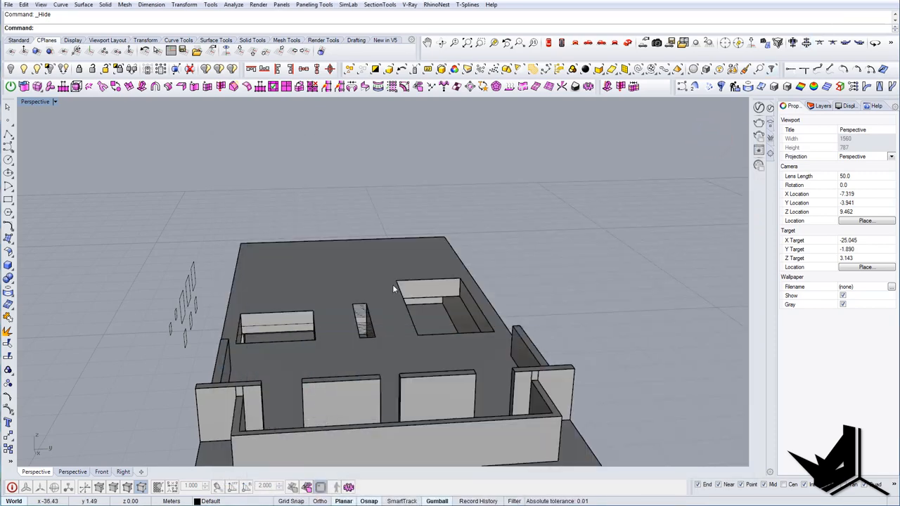
- Move the thin roof piece along its gizmo axis into the narrow opening between the voids
left_click_drag(394, 289, 421, 323)
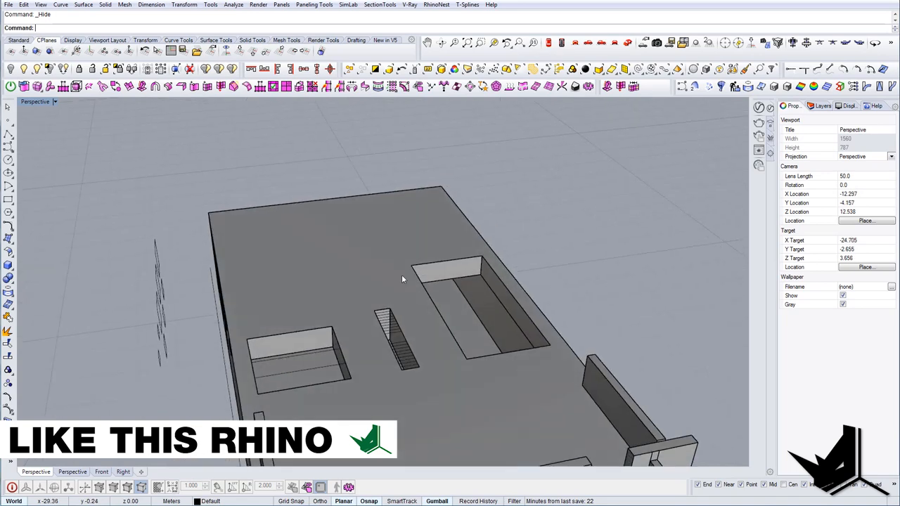
left_click(326, 208)
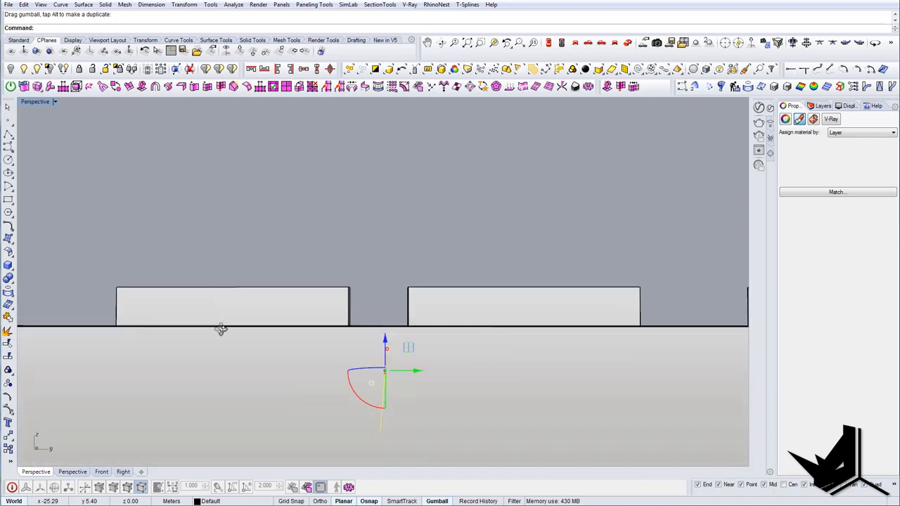
left_click_drag(221, 329, 363, 354)
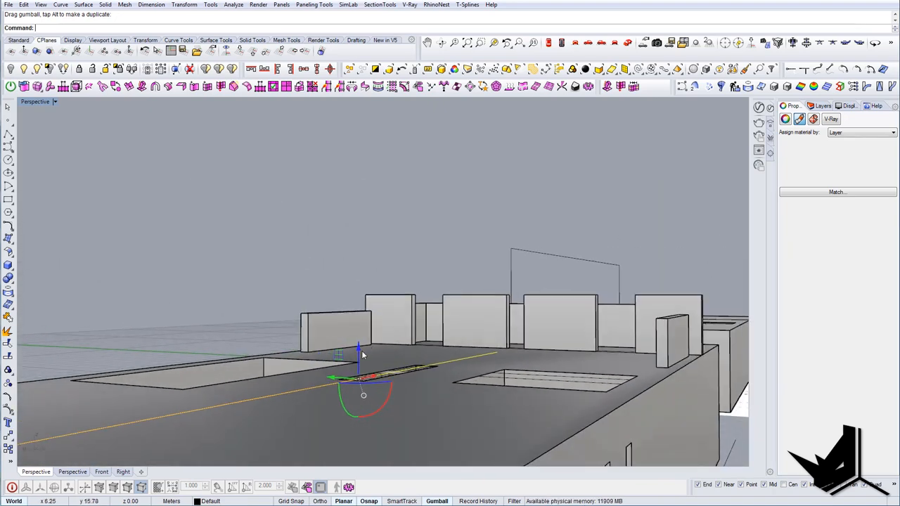
left_click_drag(359, 355, 359, 345)
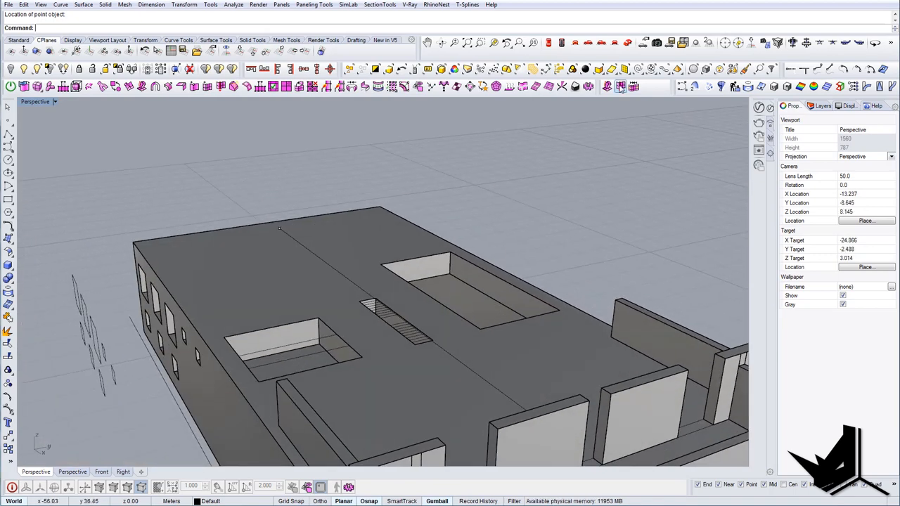
mouse_move(738, 42)
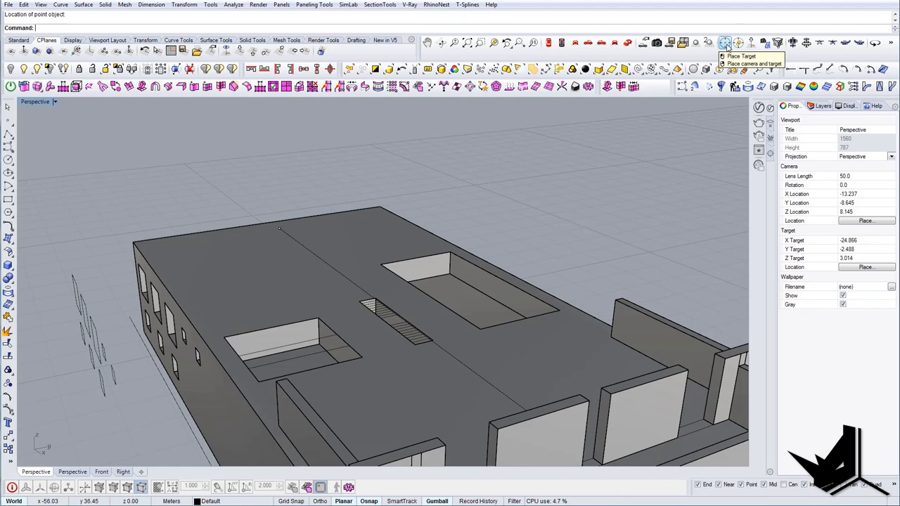
- Place the camera and its target along the rooftop toward the stair opening
left_click(750, 63)
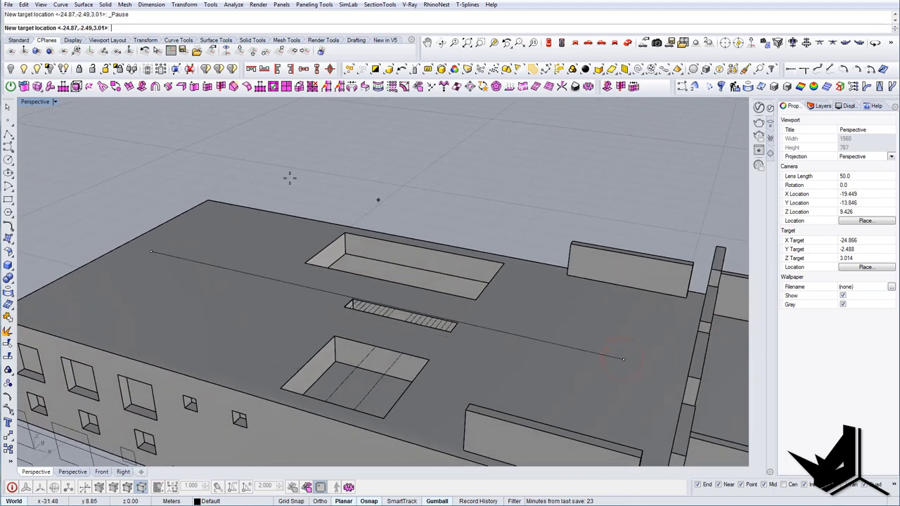
mouse_move(176, 270)
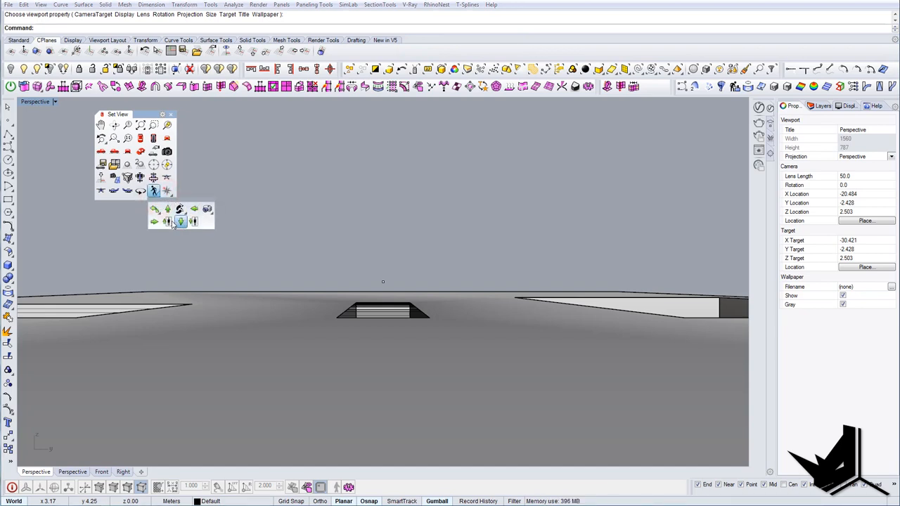
mouse_move(167, 222)
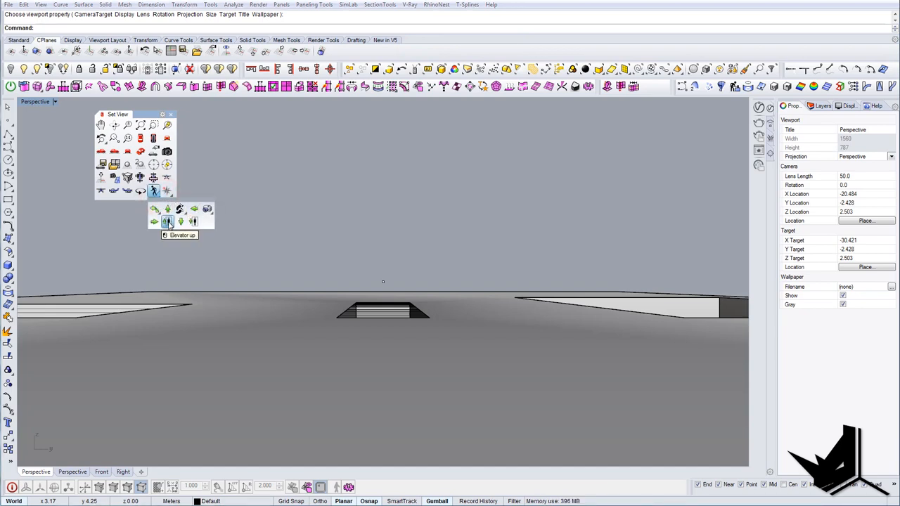
- Lift the camera and target to height 3 with the Elevator tool for an eye-level roof view
left_click(167, 223)
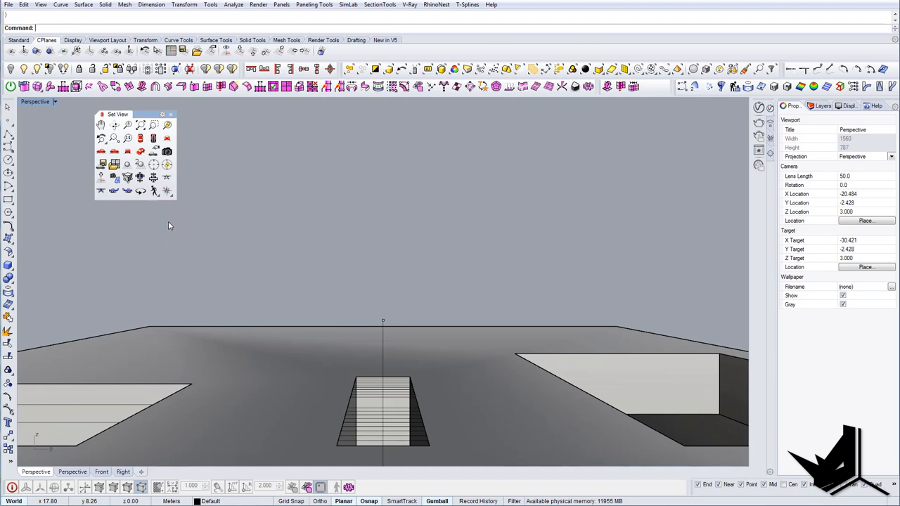
left_click(155, 191)
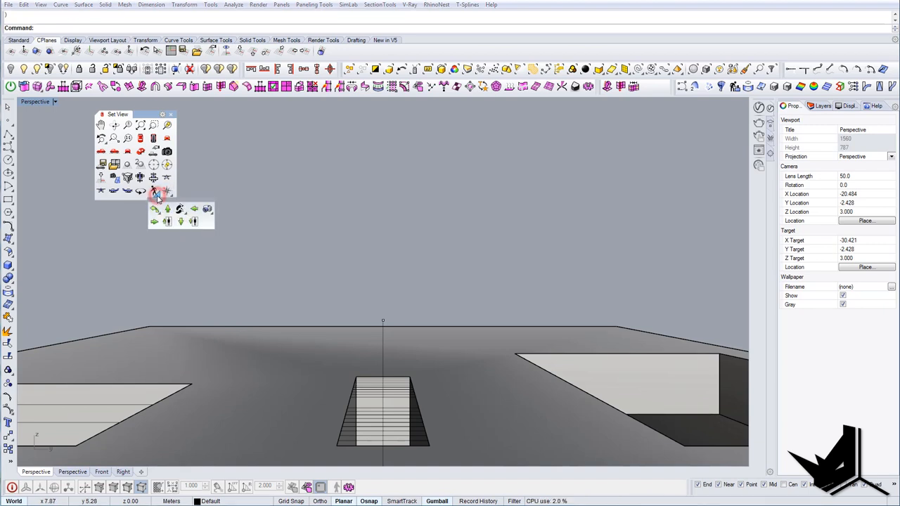
mouse_move(180, 208)
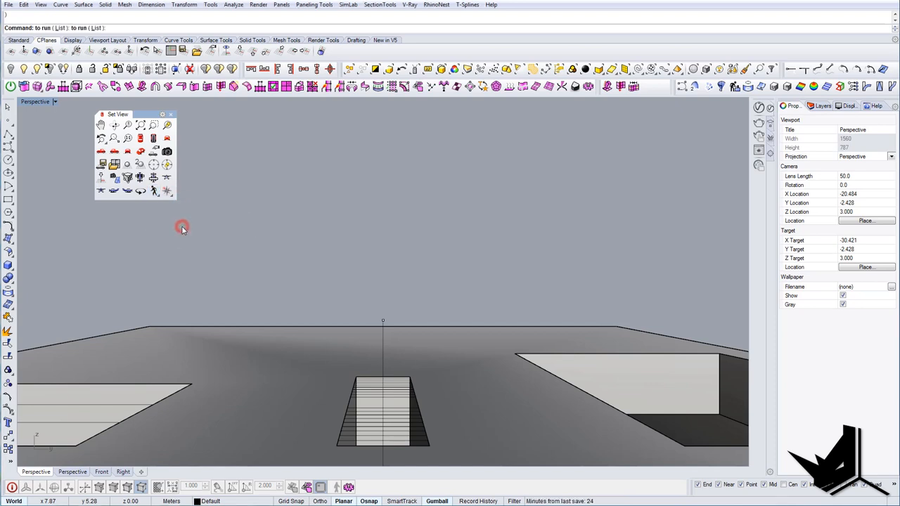
left_click(153, 191)
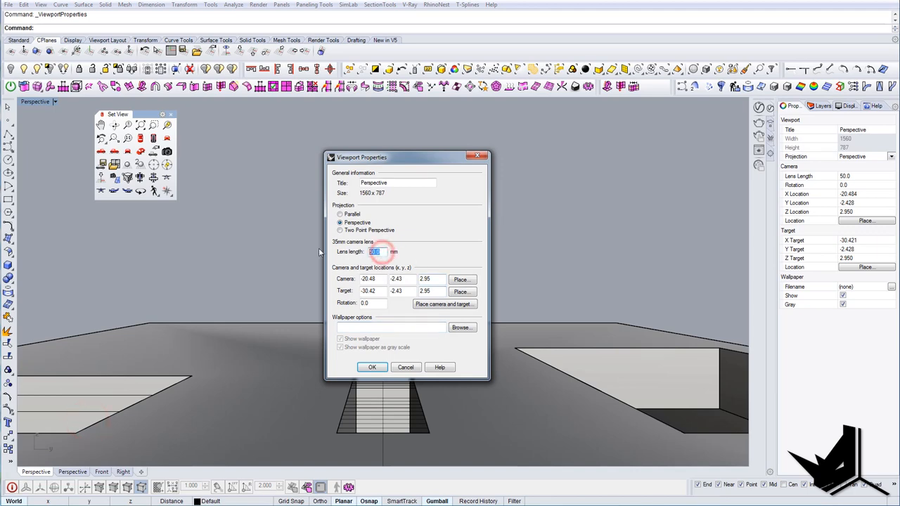
- Set the lens length to 30 mm at camera height 2.95 and compare against the terrace photo
left_click(371, 367)
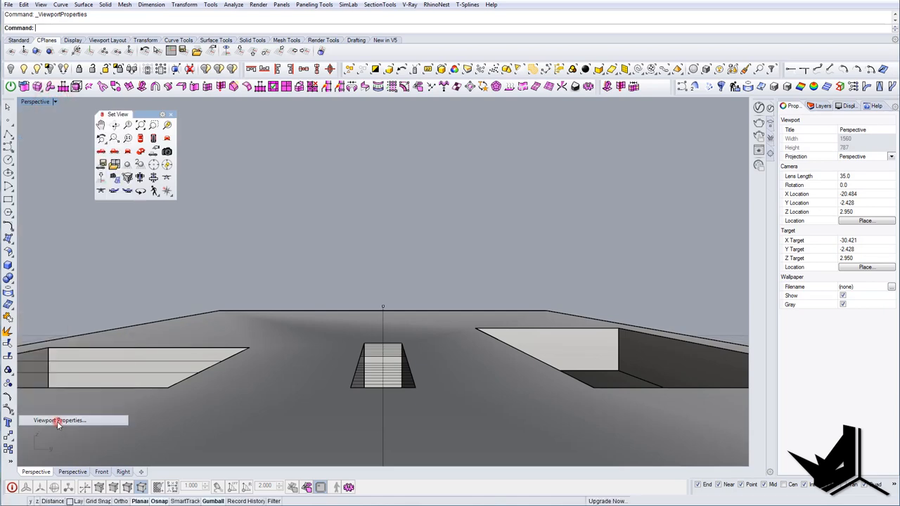
left_click(59, 419)
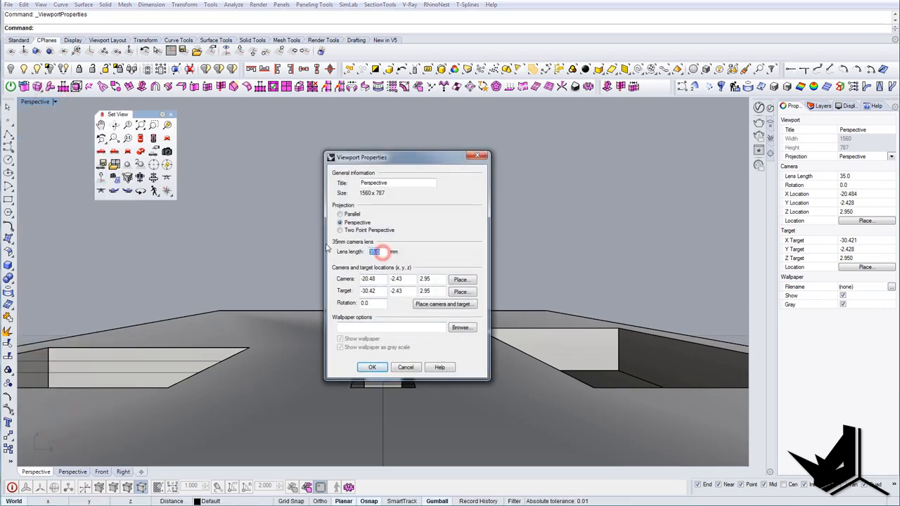
left_click(371, 367)
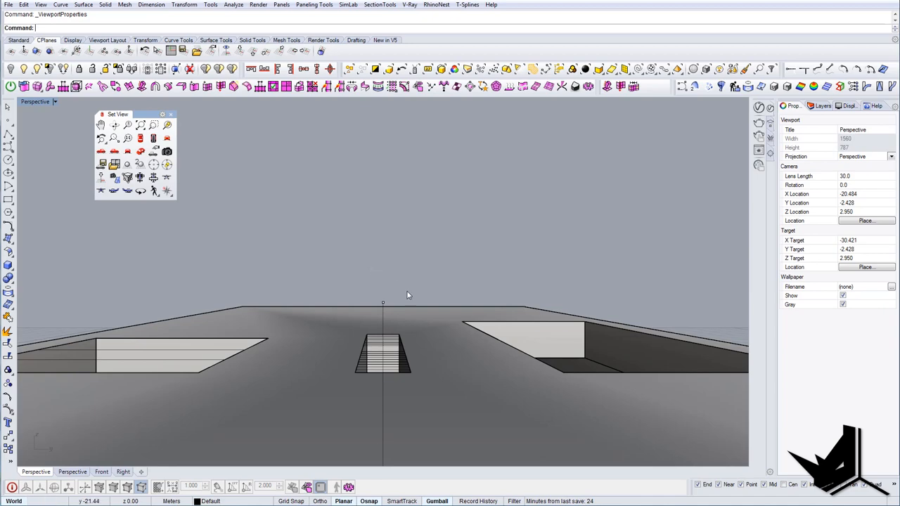
left_click(171, 114)
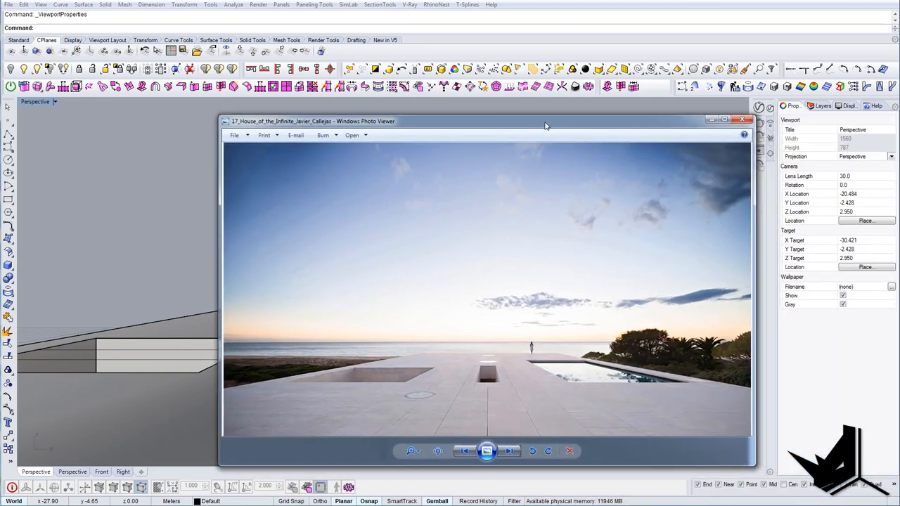
left_click(743, 120)
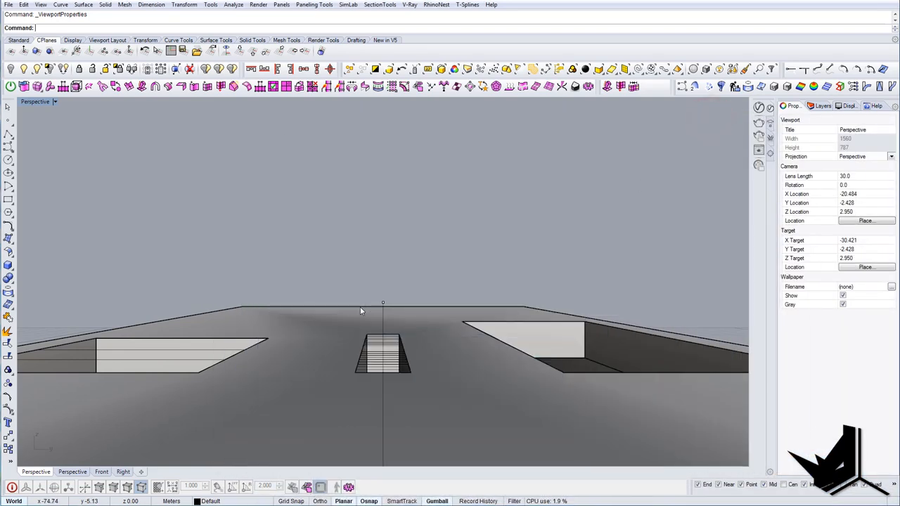